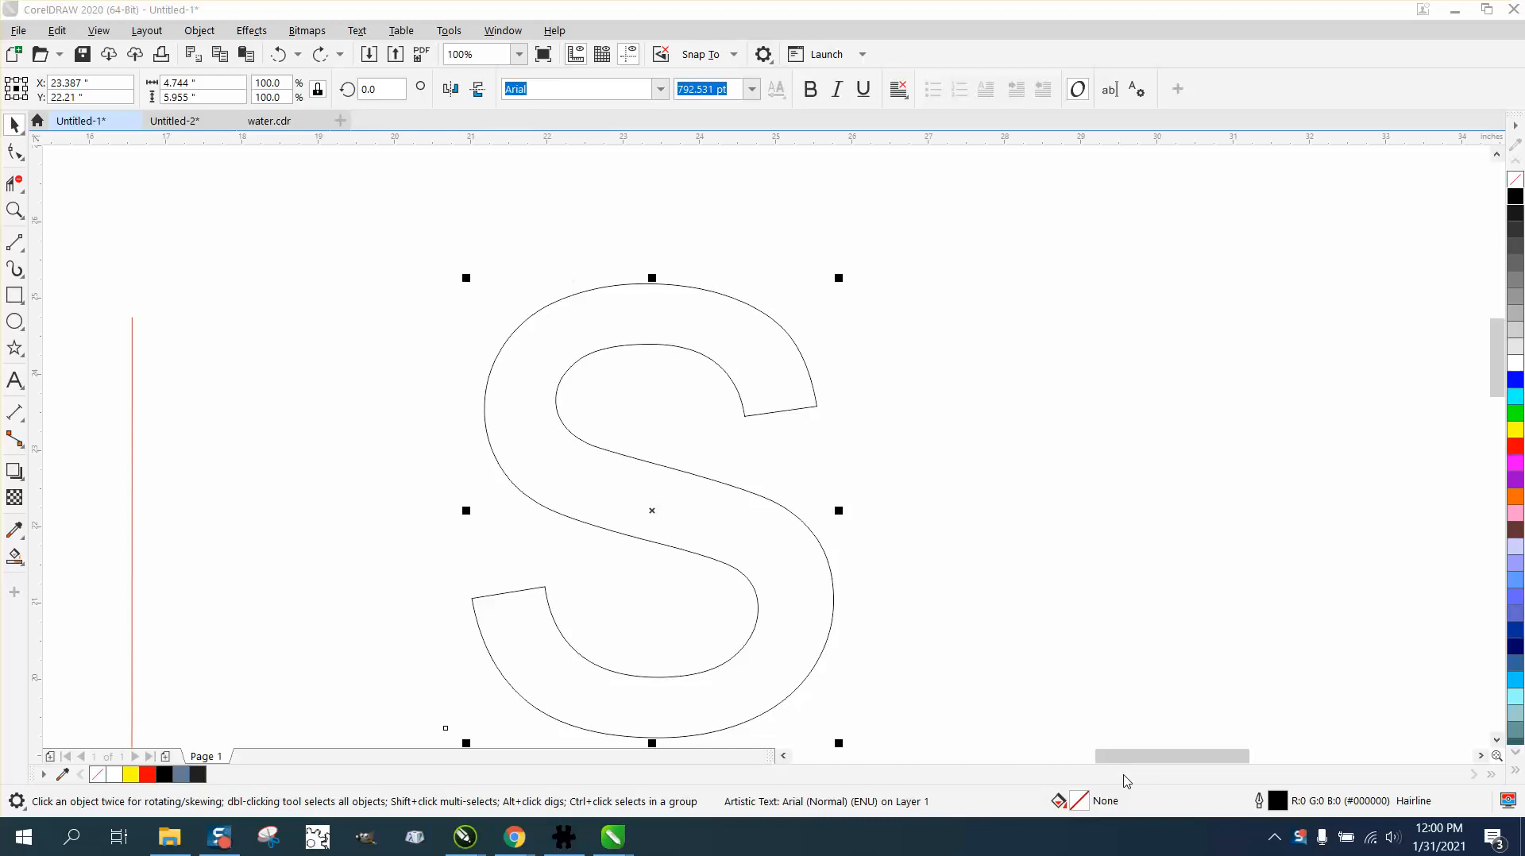
mouse_move(778, 566)
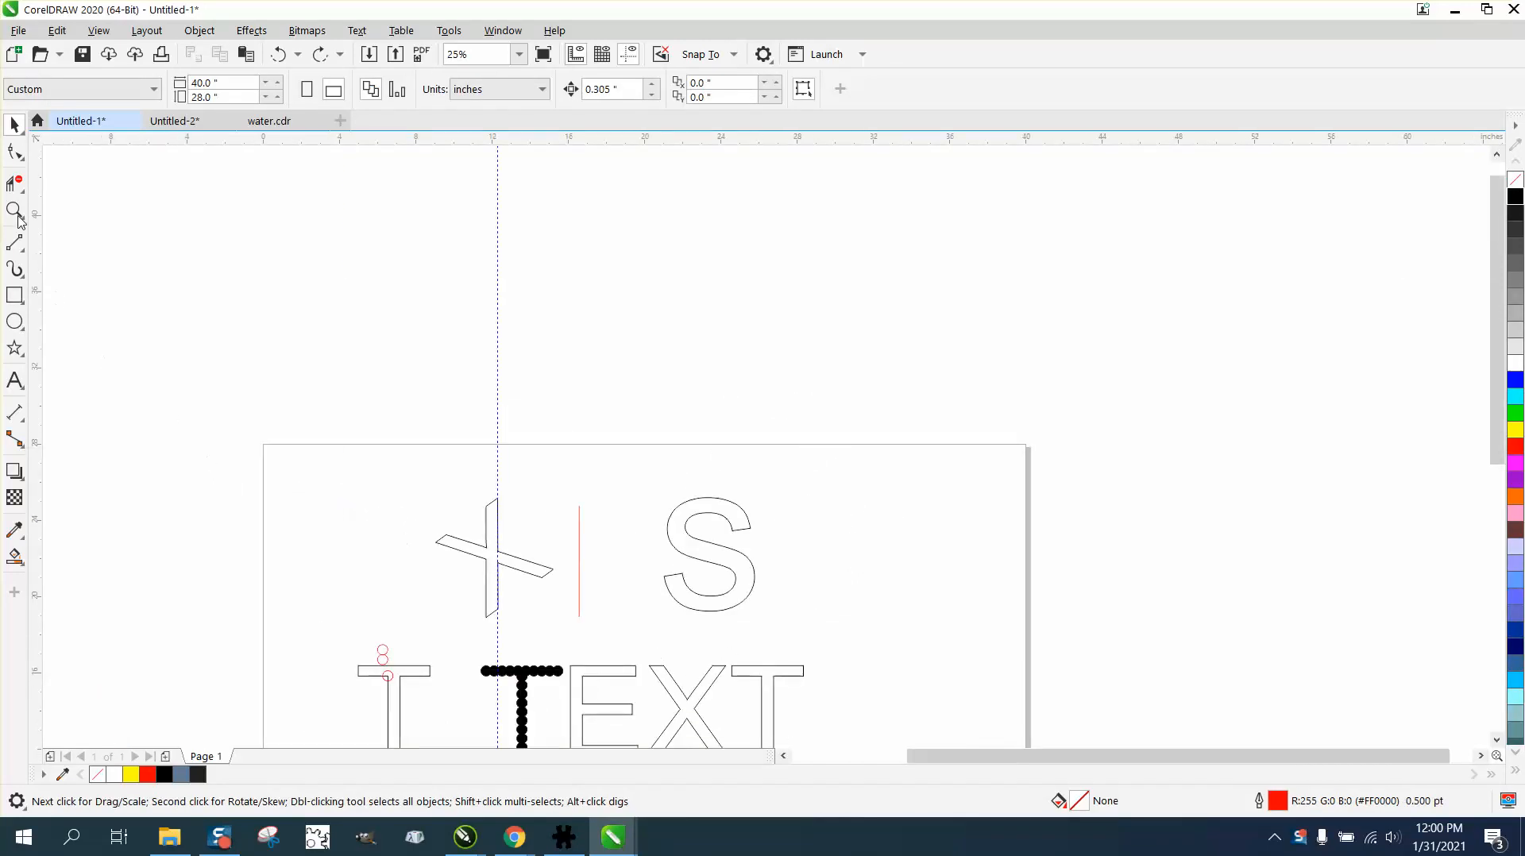
Zoom in on the large Arial S and convert the text to an editable curve
click(14, 208)
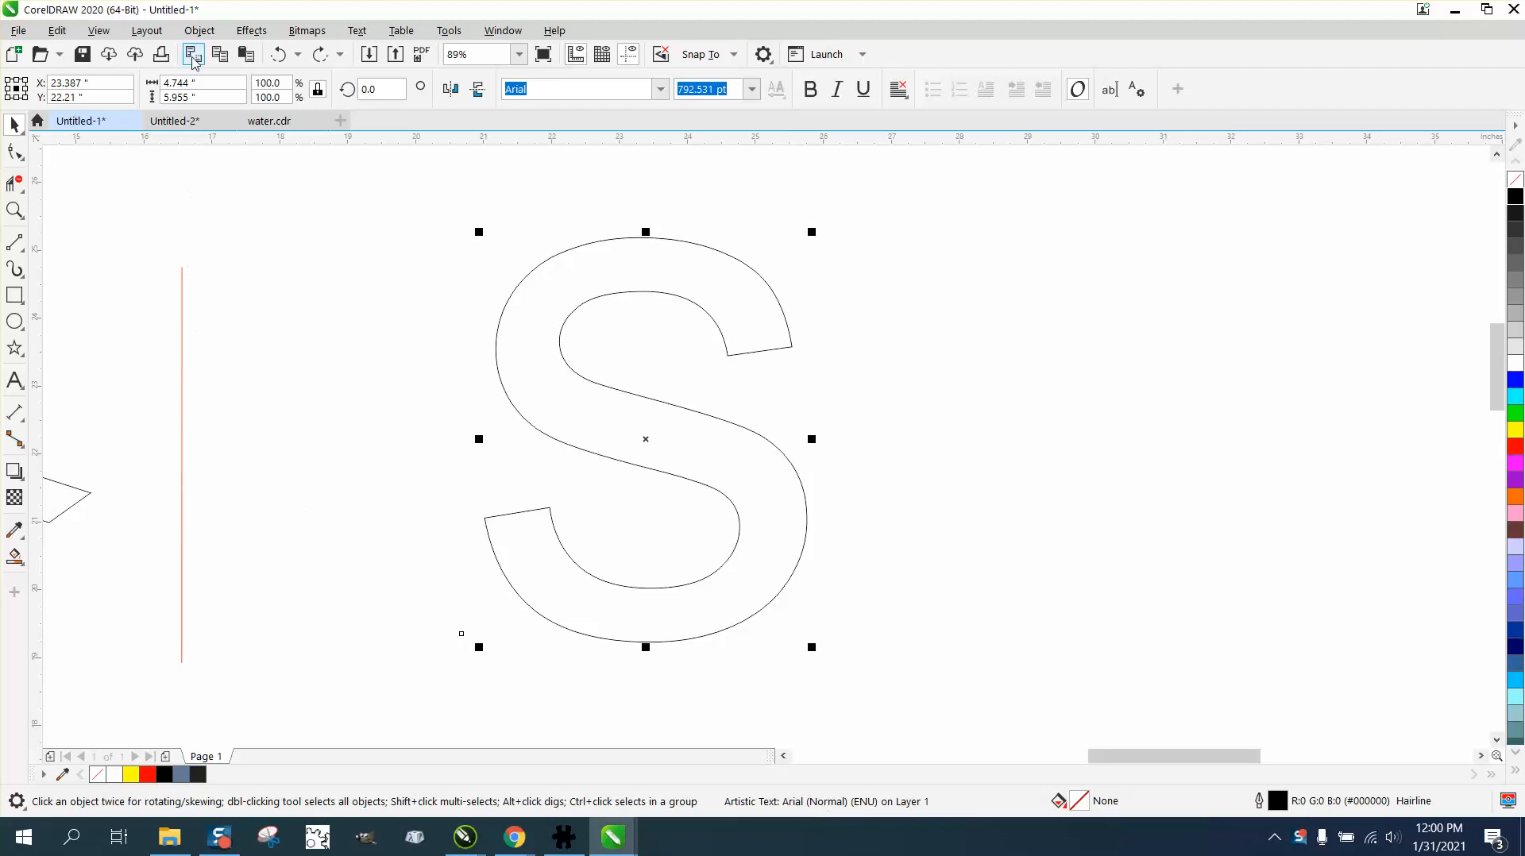
click(193, 54)
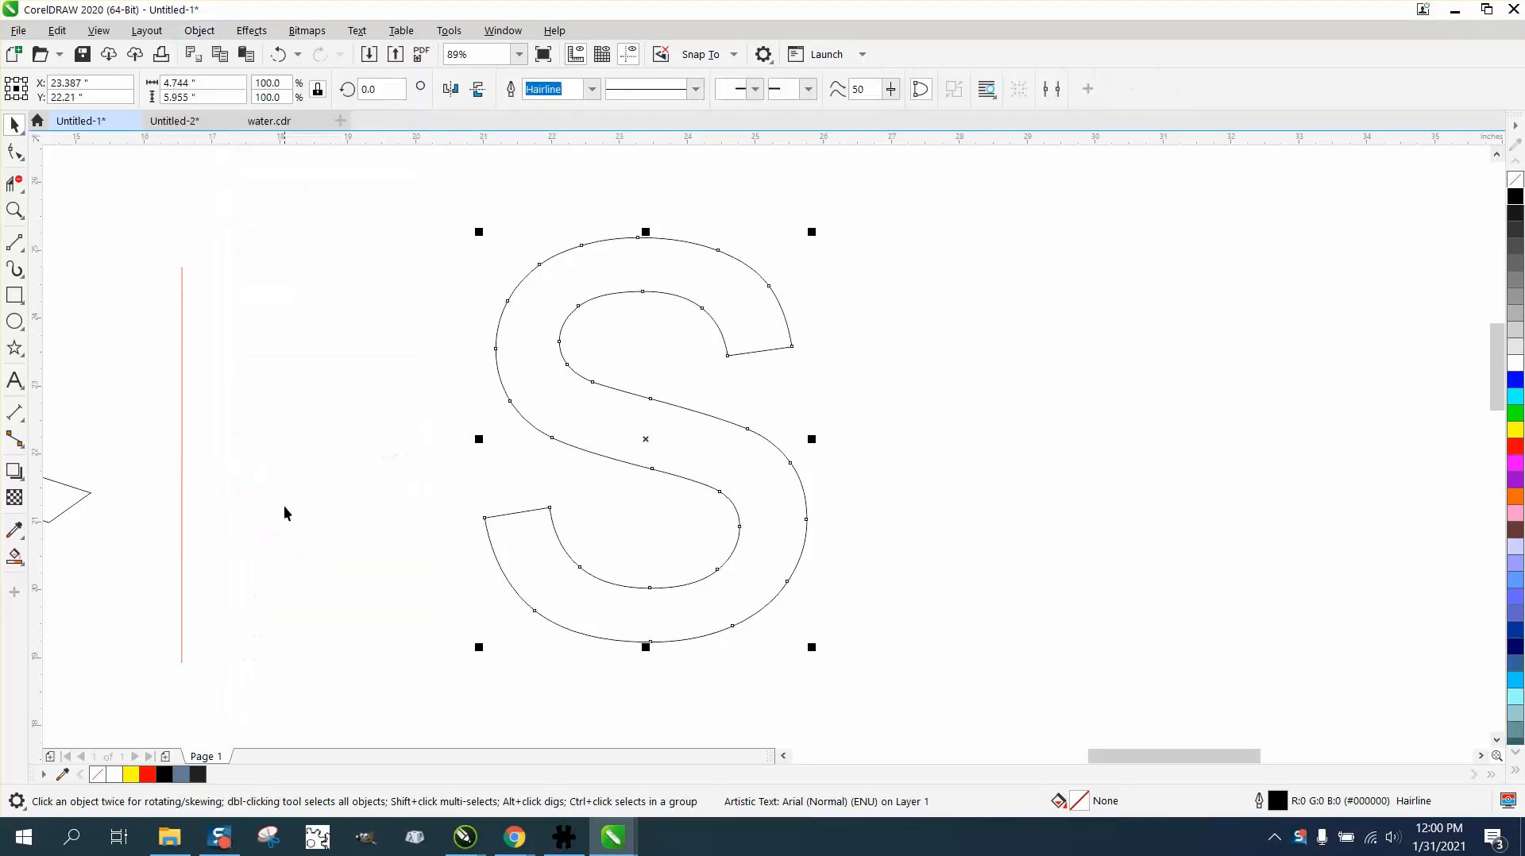
Break the S outline at its end nodes and delete the end-cap segments, leaving an open stroke
click(14, 153)
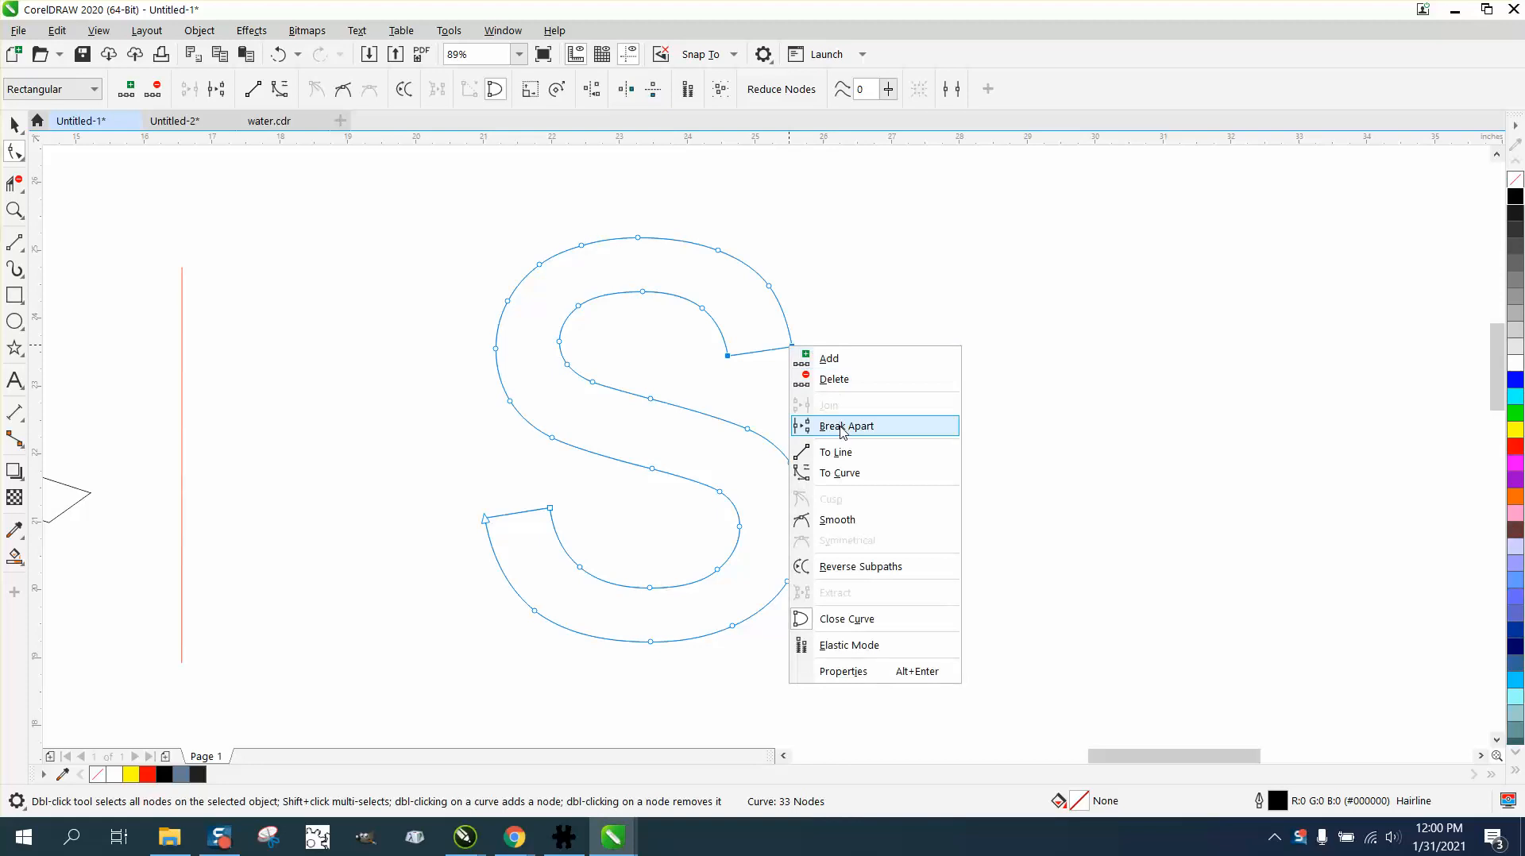
click(846, 426)
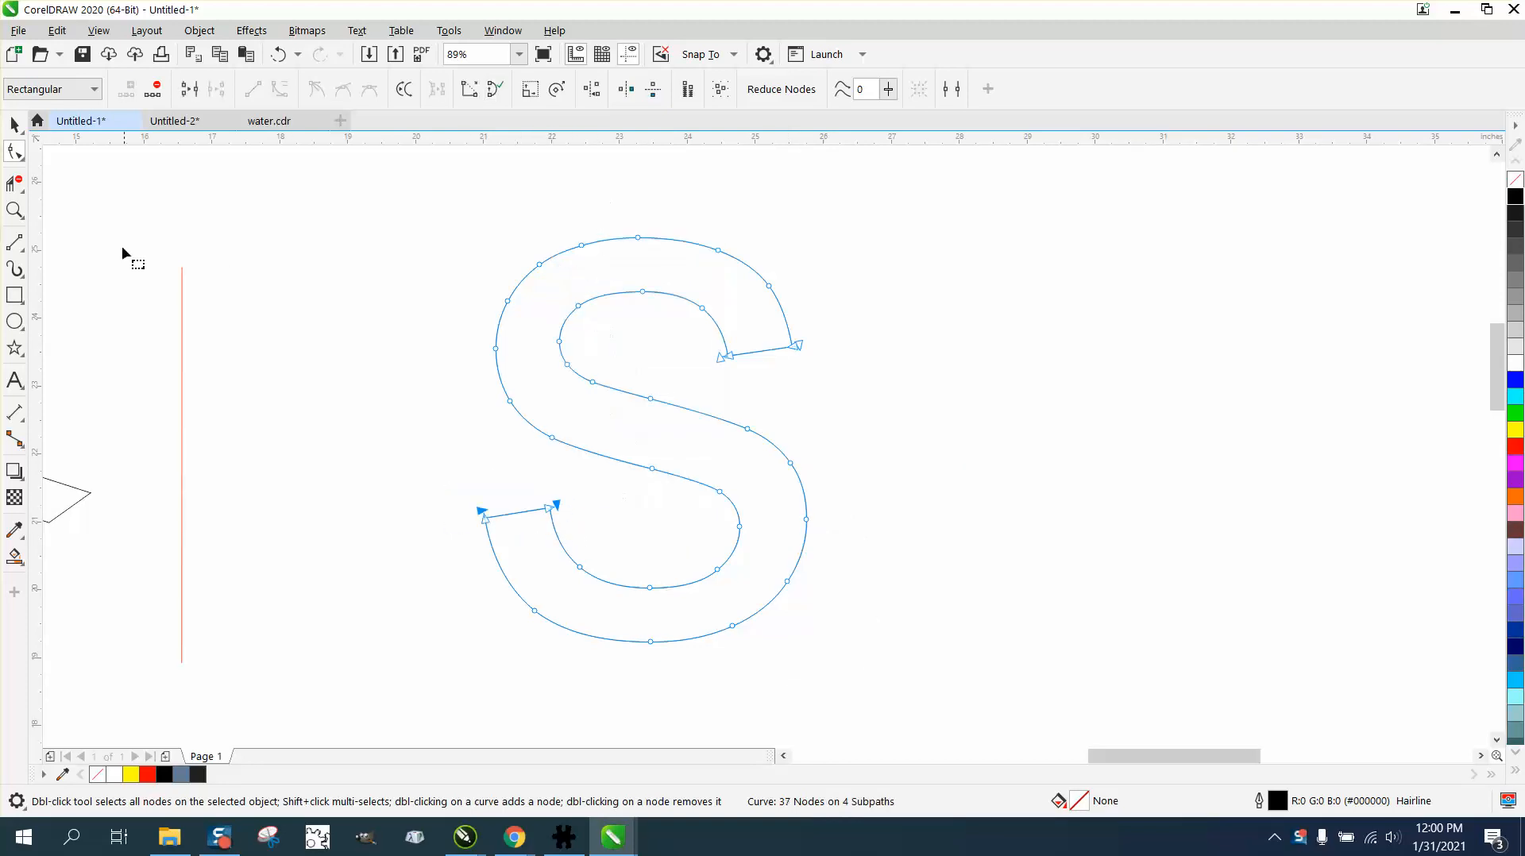
click(15, 182)
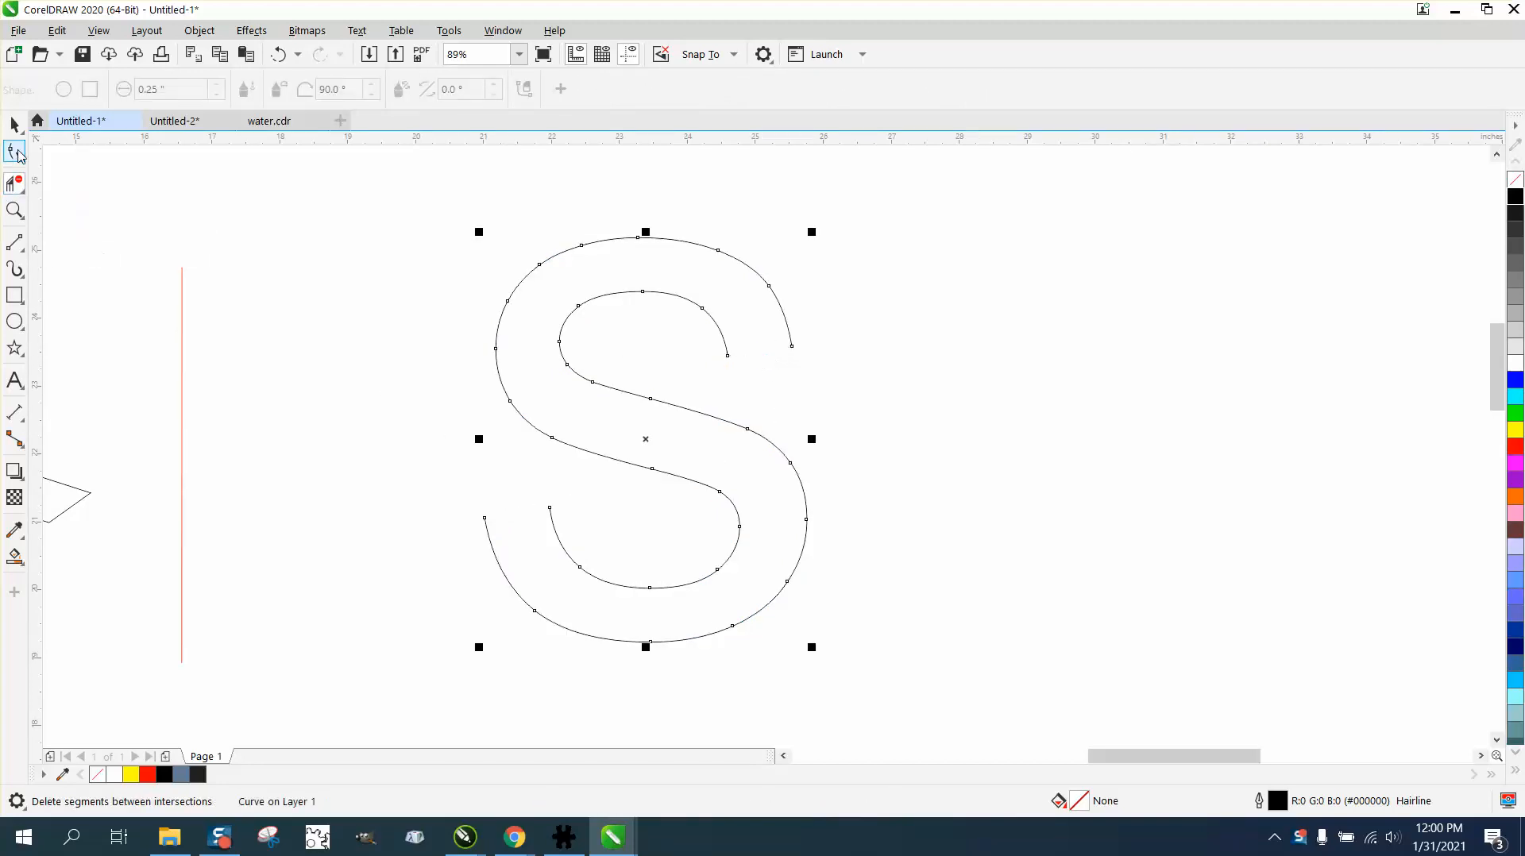
click(198, 31)
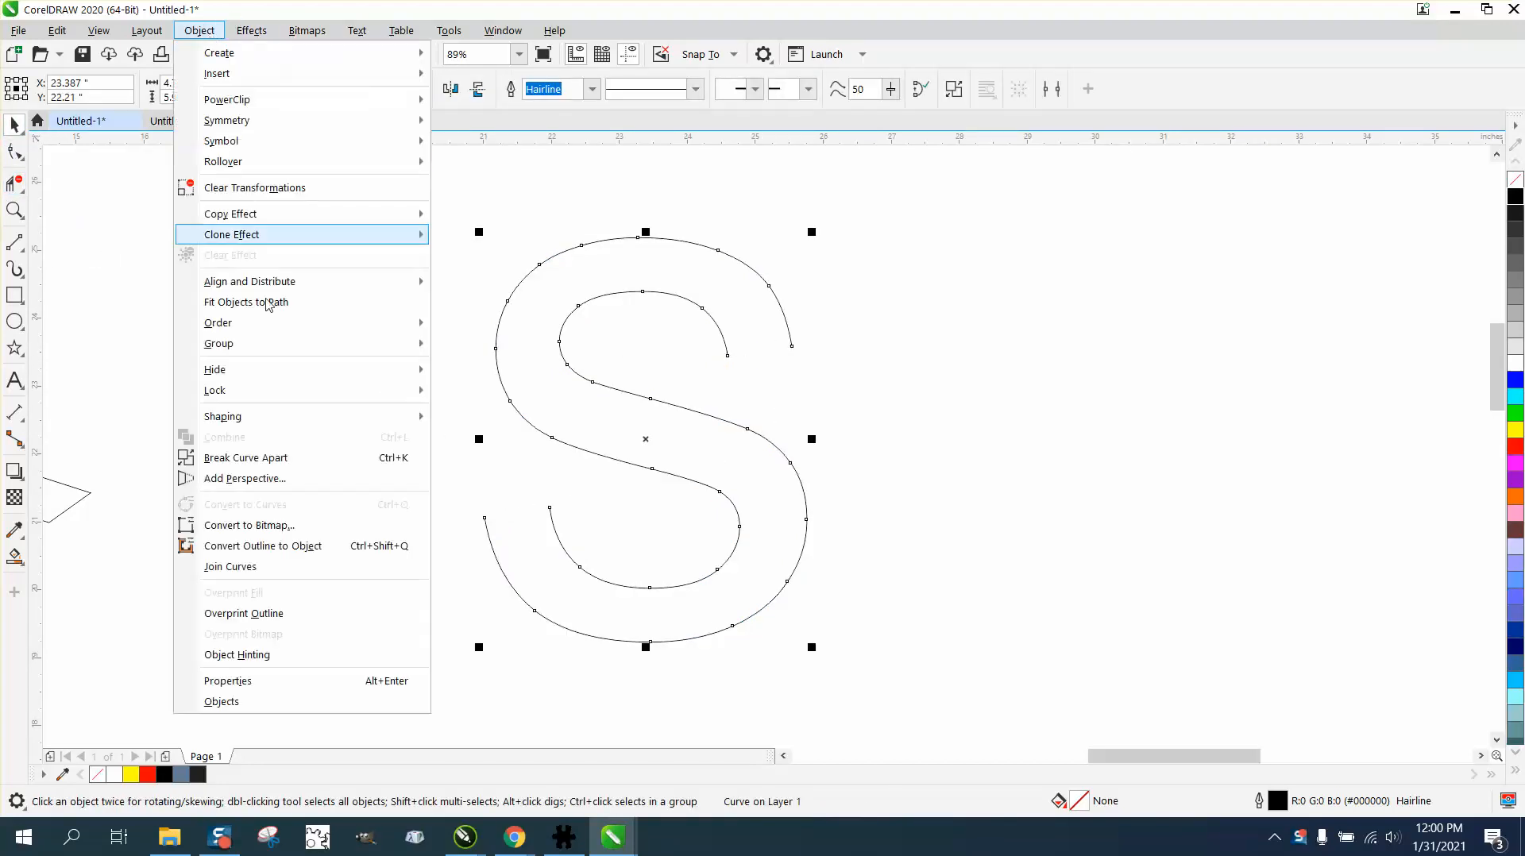
Break the S into separate inner and outer curves and measure the gap between them
click(710, 365)
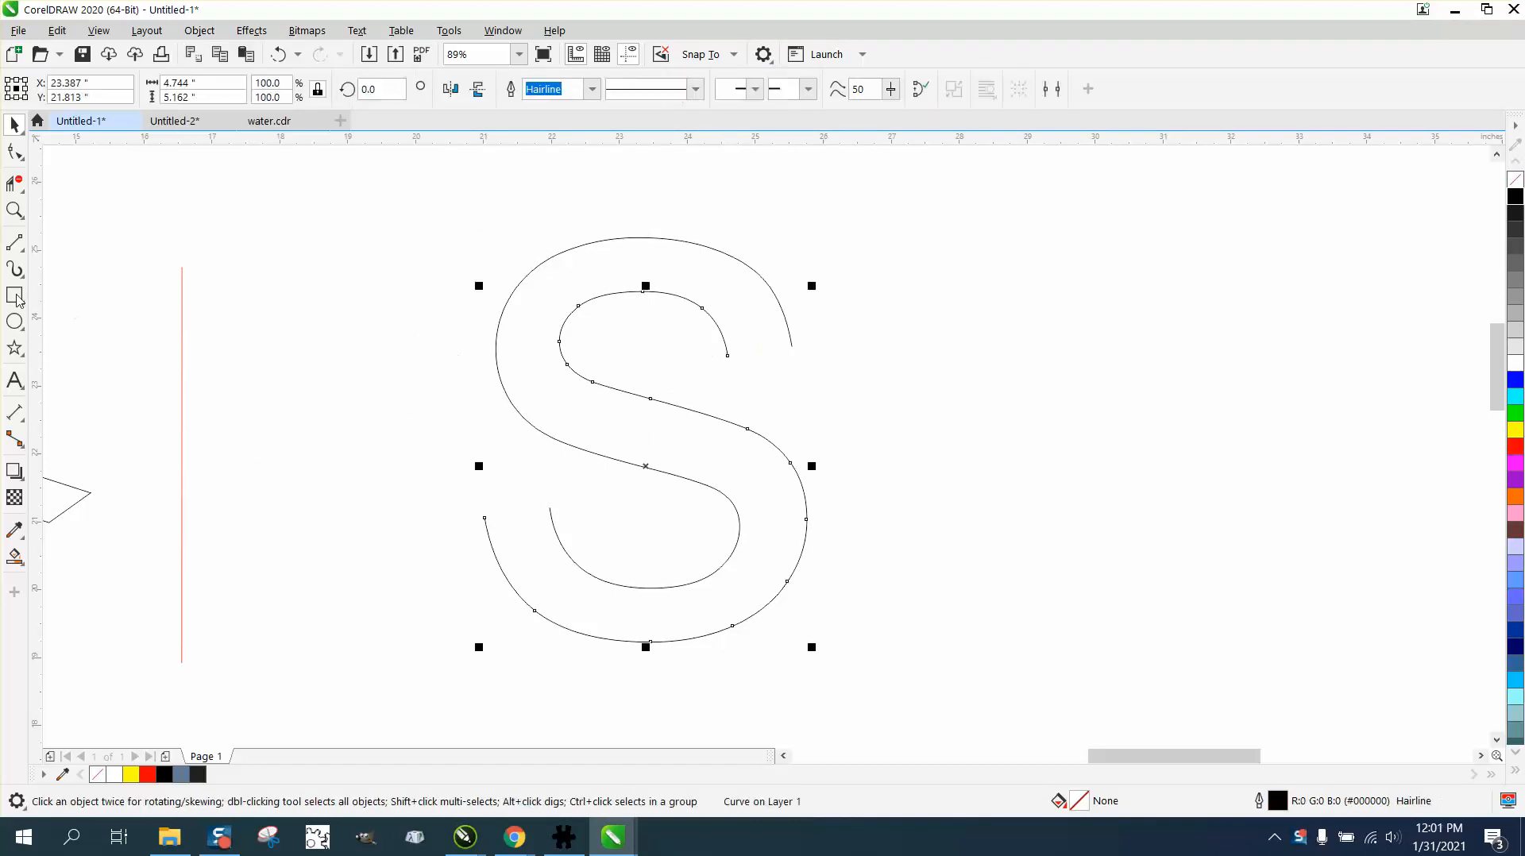
click(16, 212)
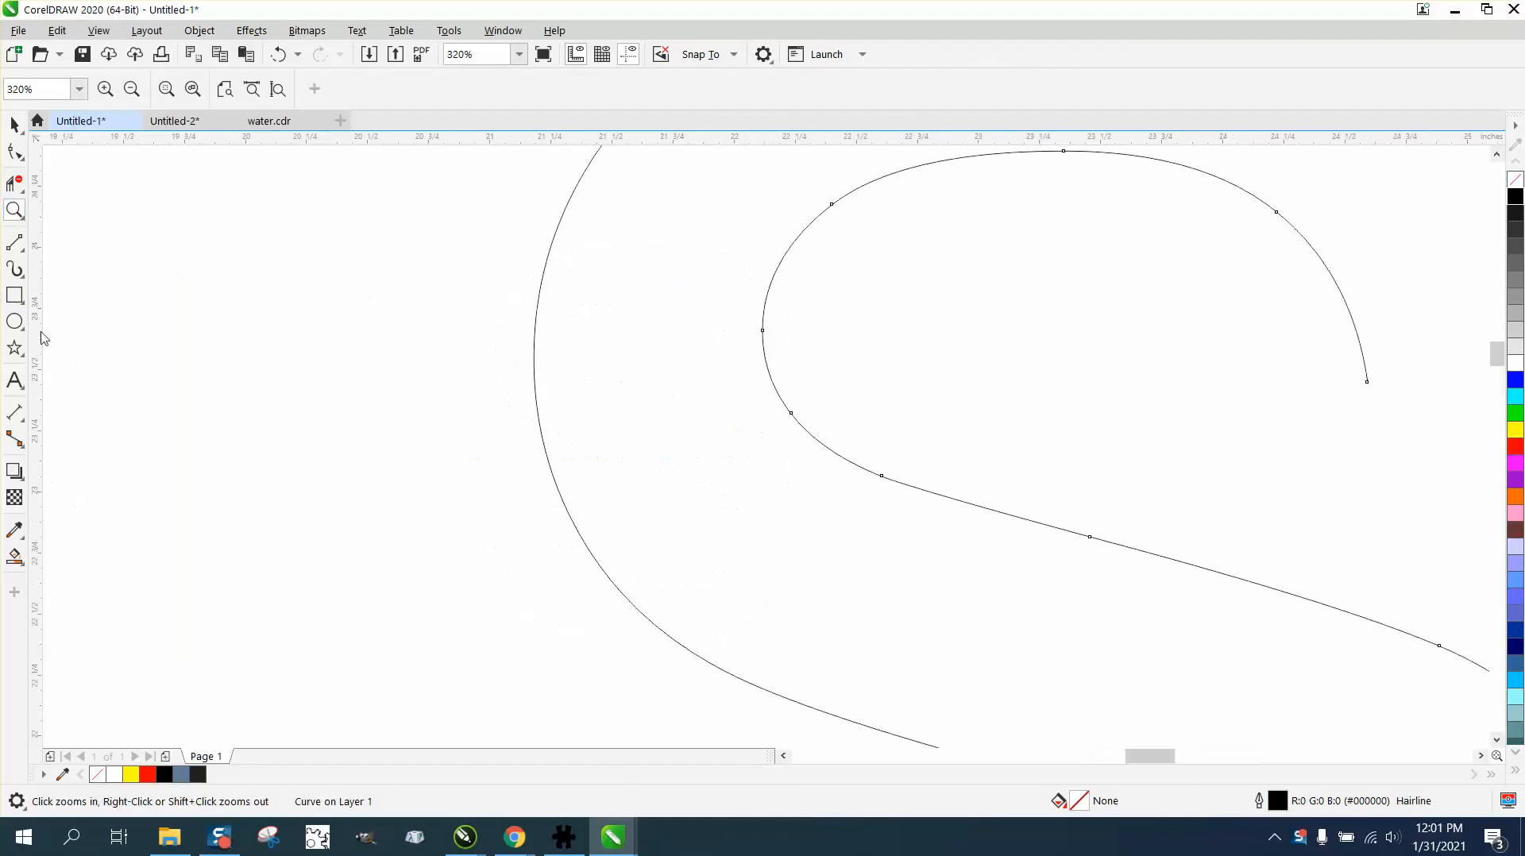
click(14, 410)
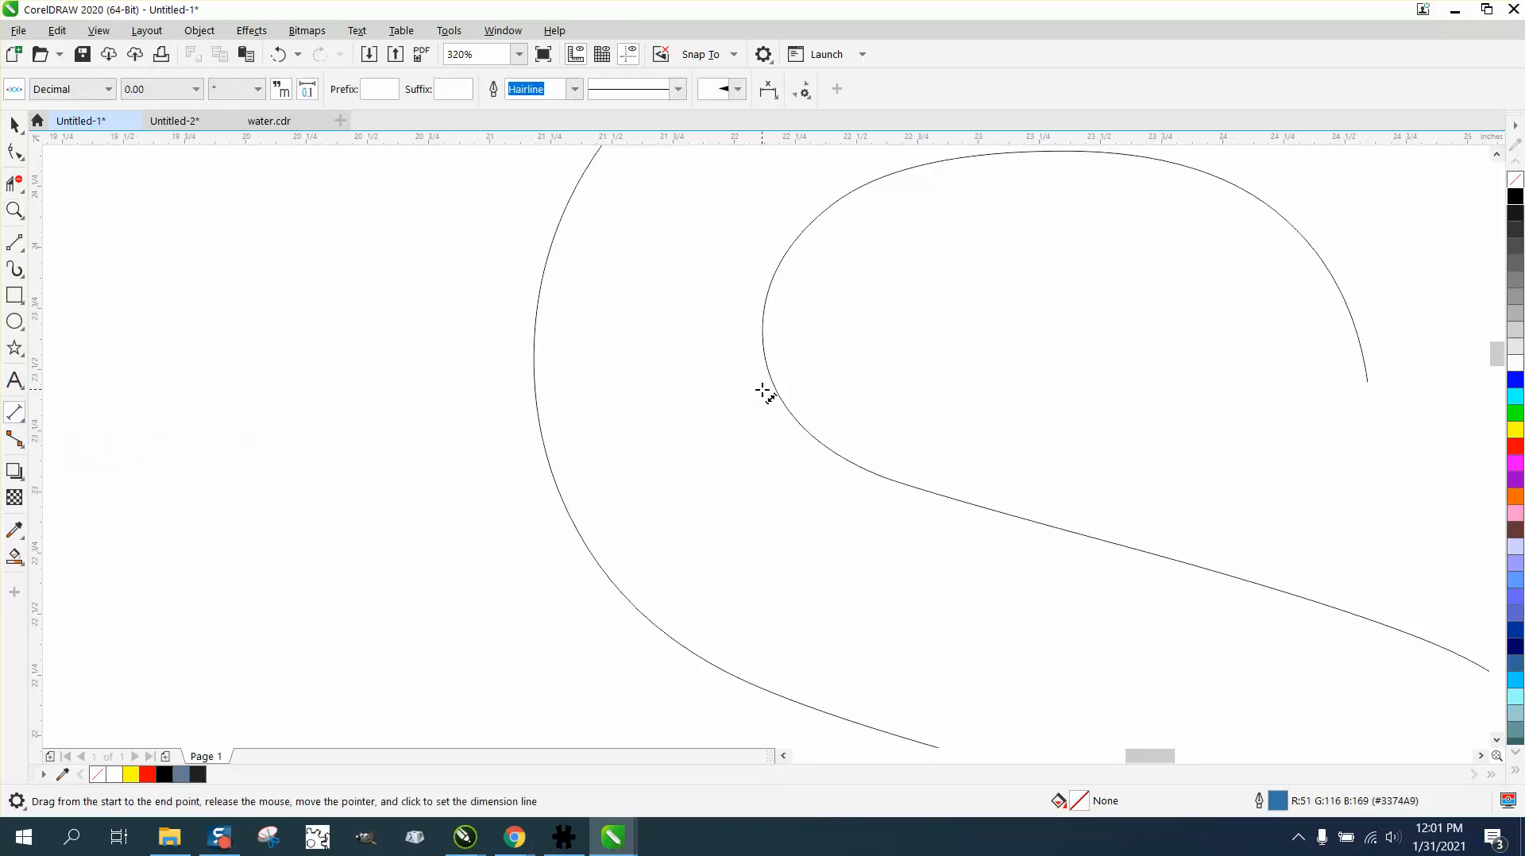
drag(764, 389, 542, 440)
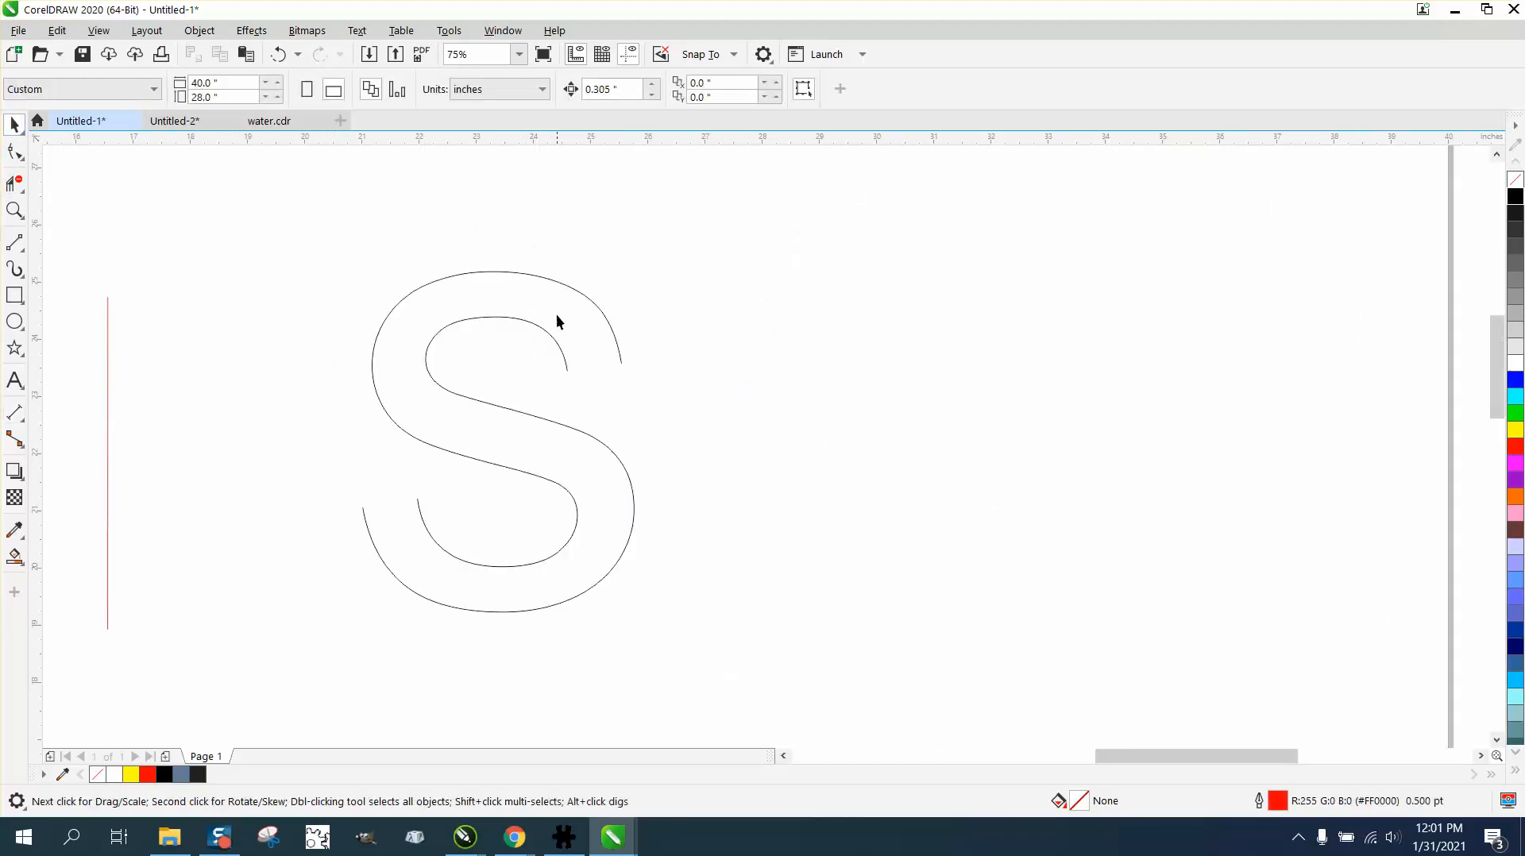
Apply a one-step contour with 0.485 in offset to the inner S curve as its center line
click(495, 462)
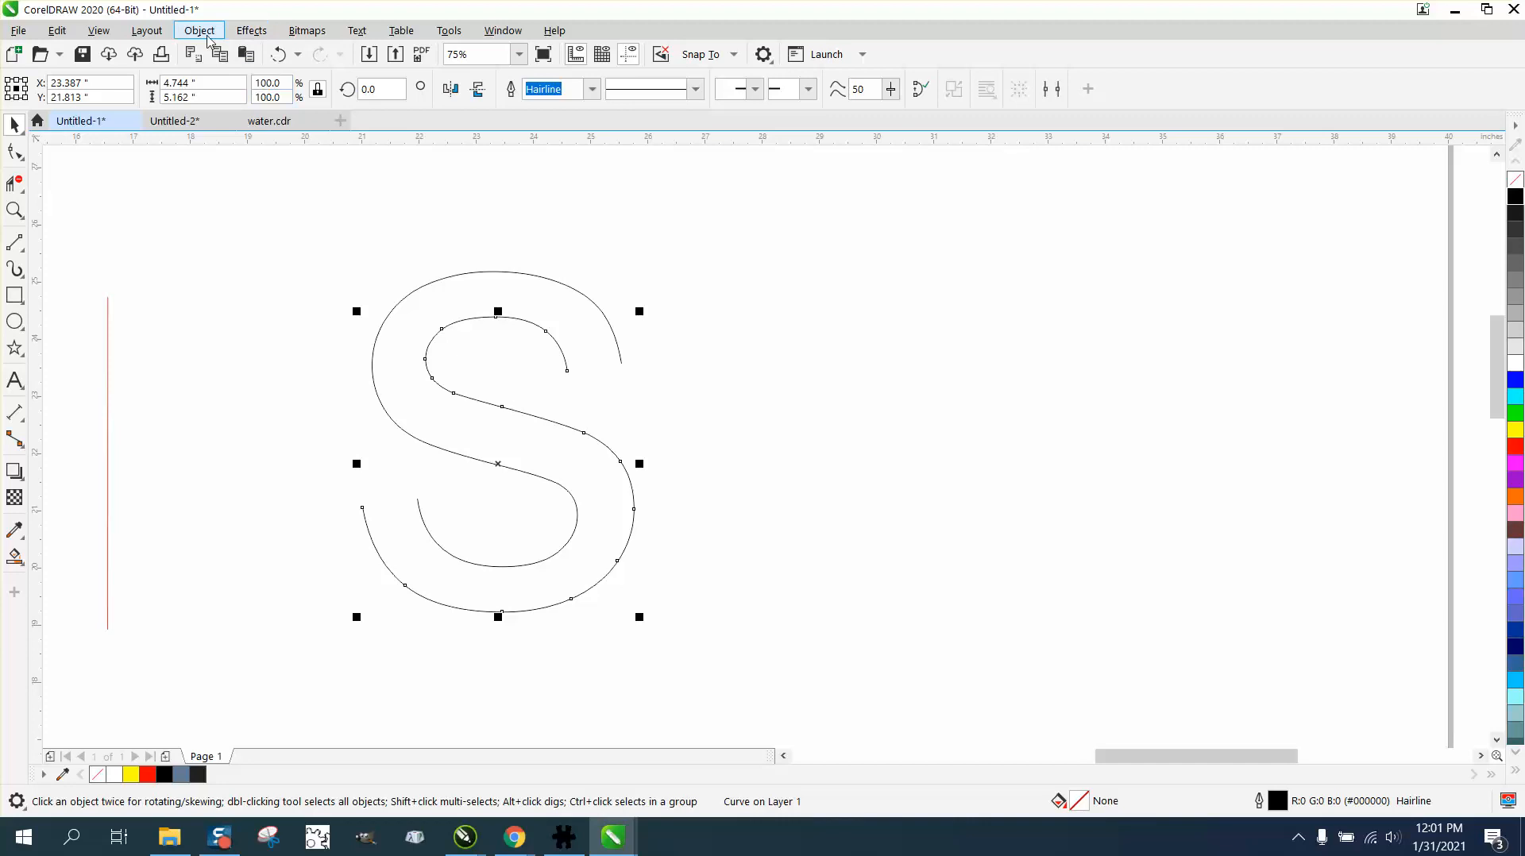
click(251, 31)
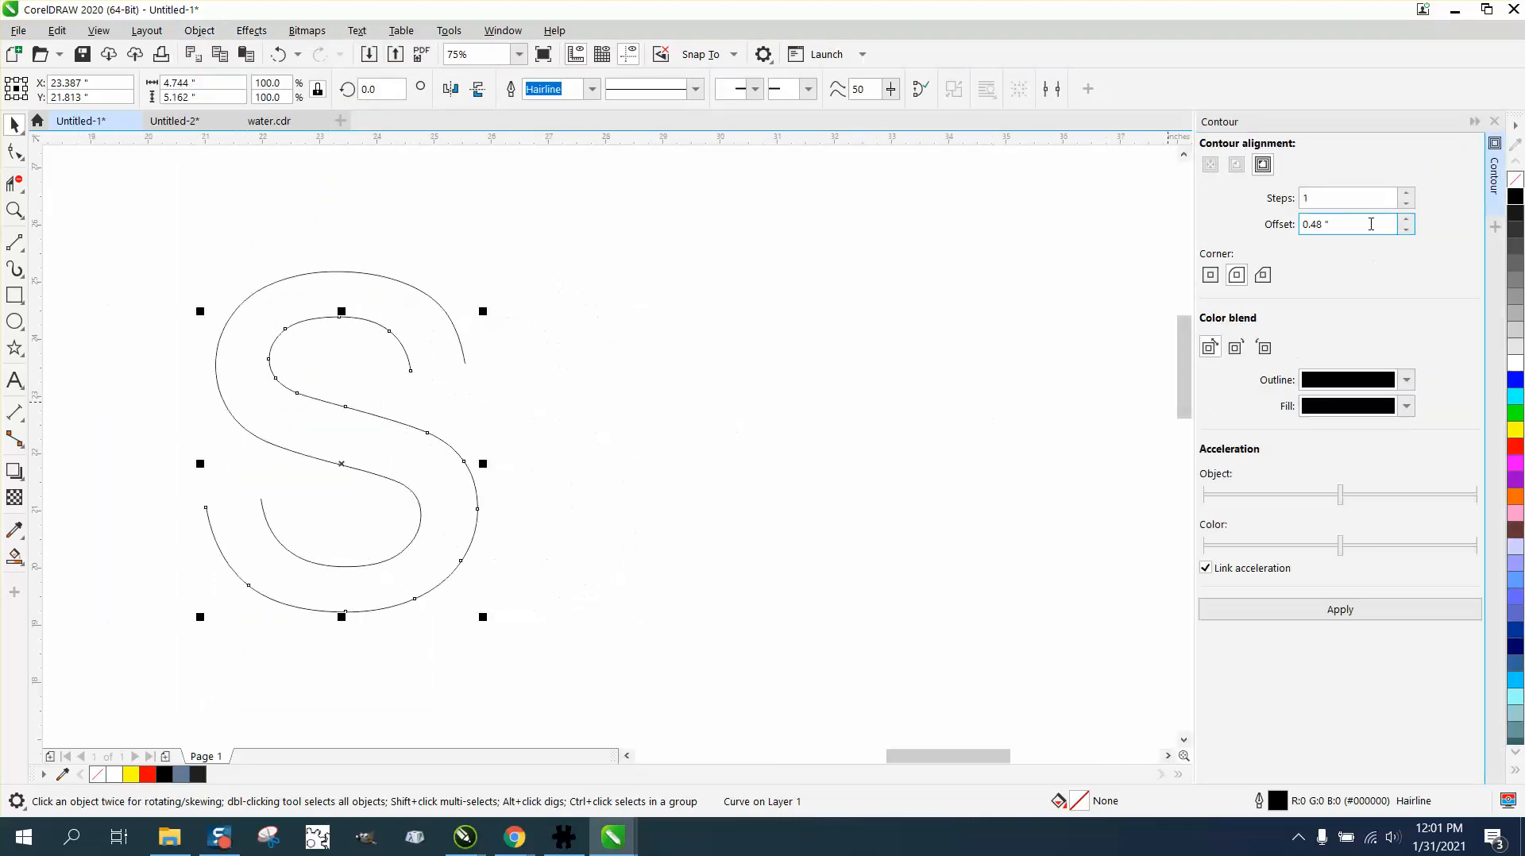
triple_click(1347, 224)
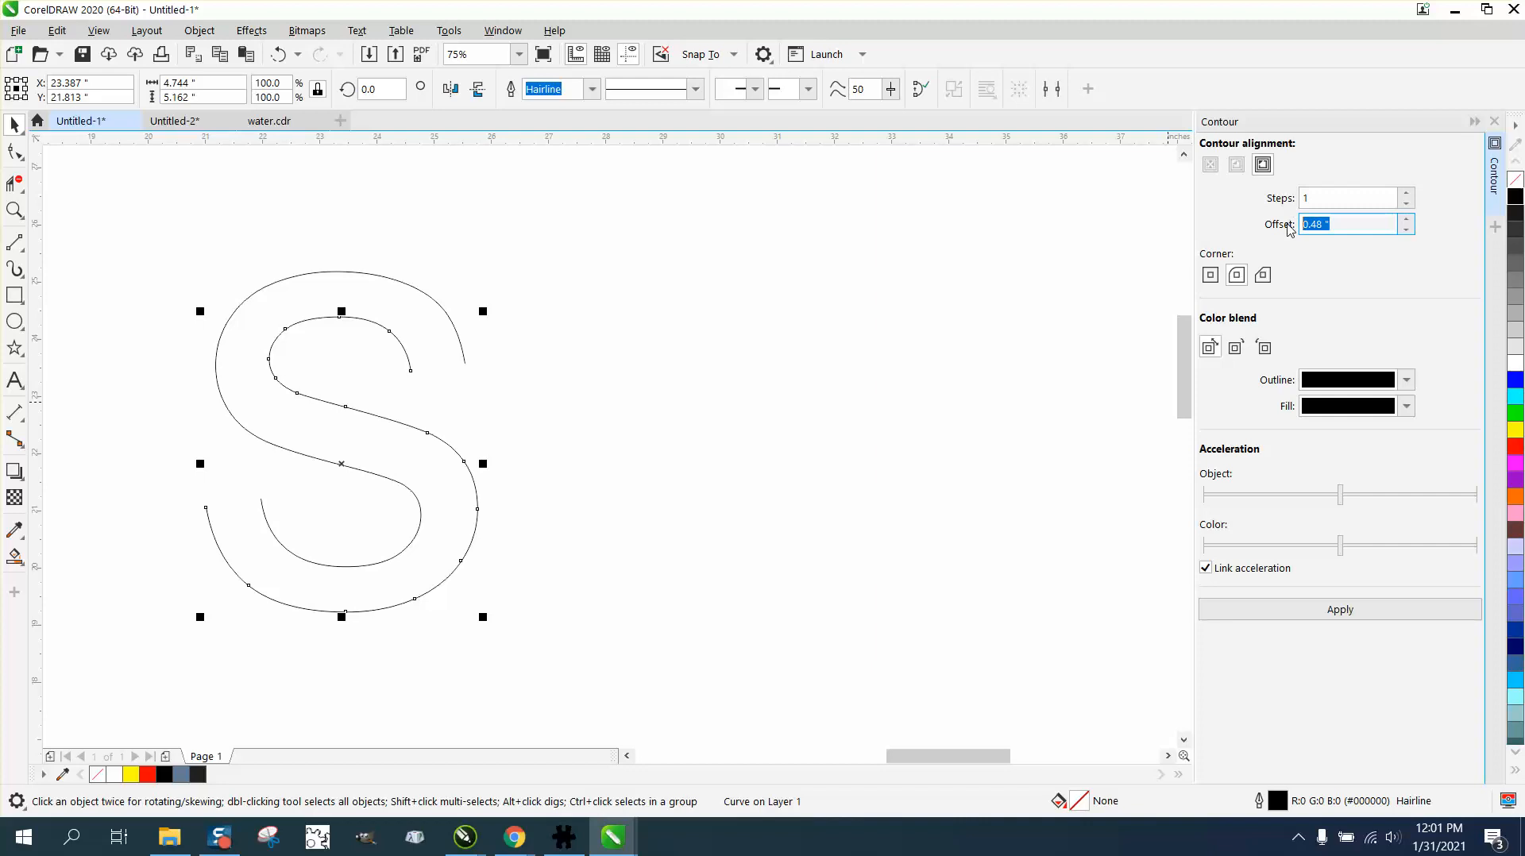
text(.485)
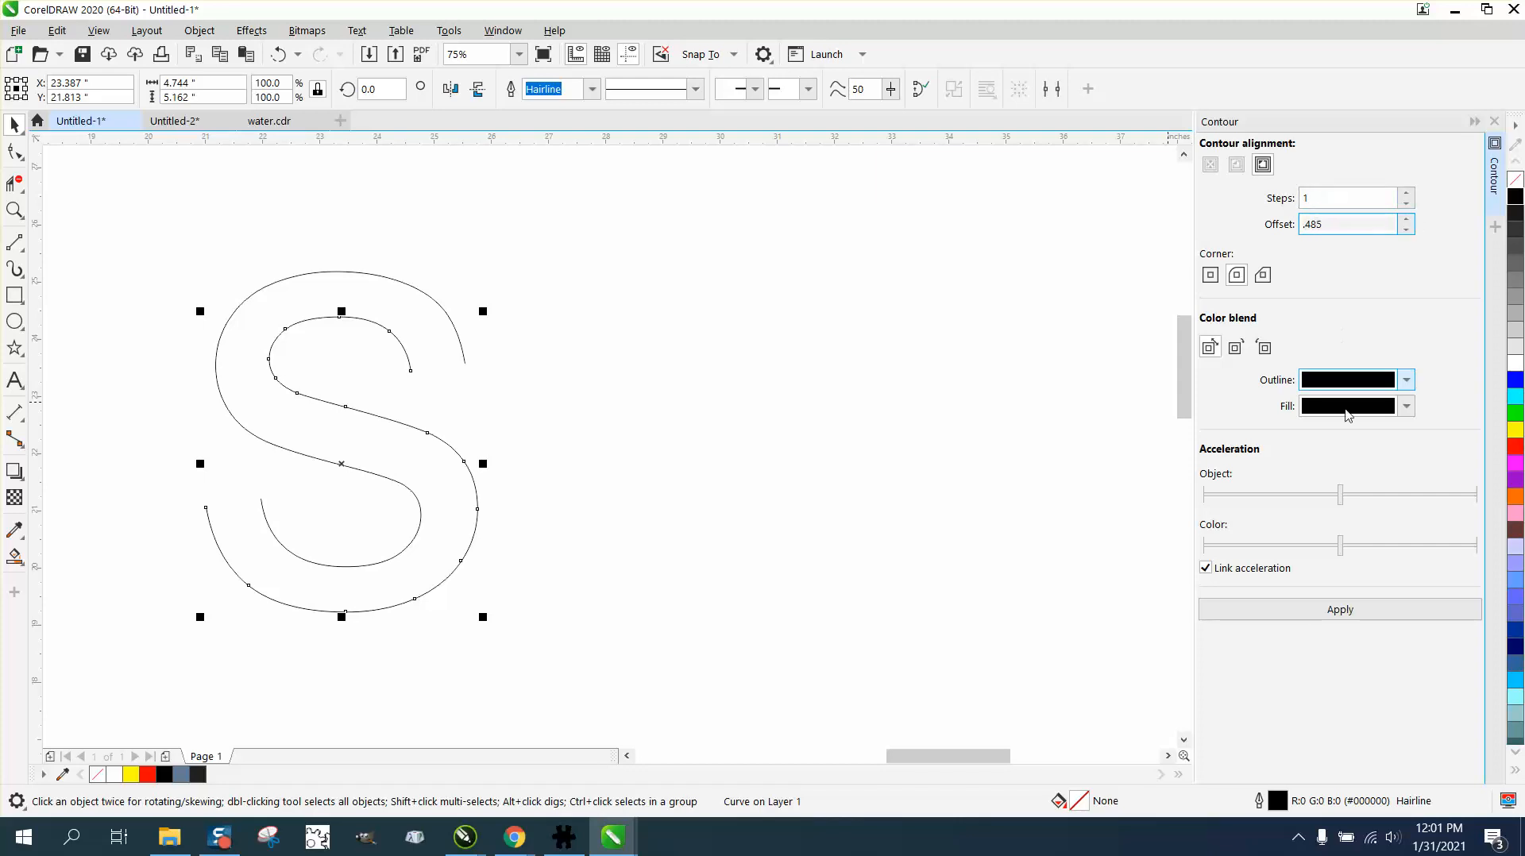
click(1339, 608)
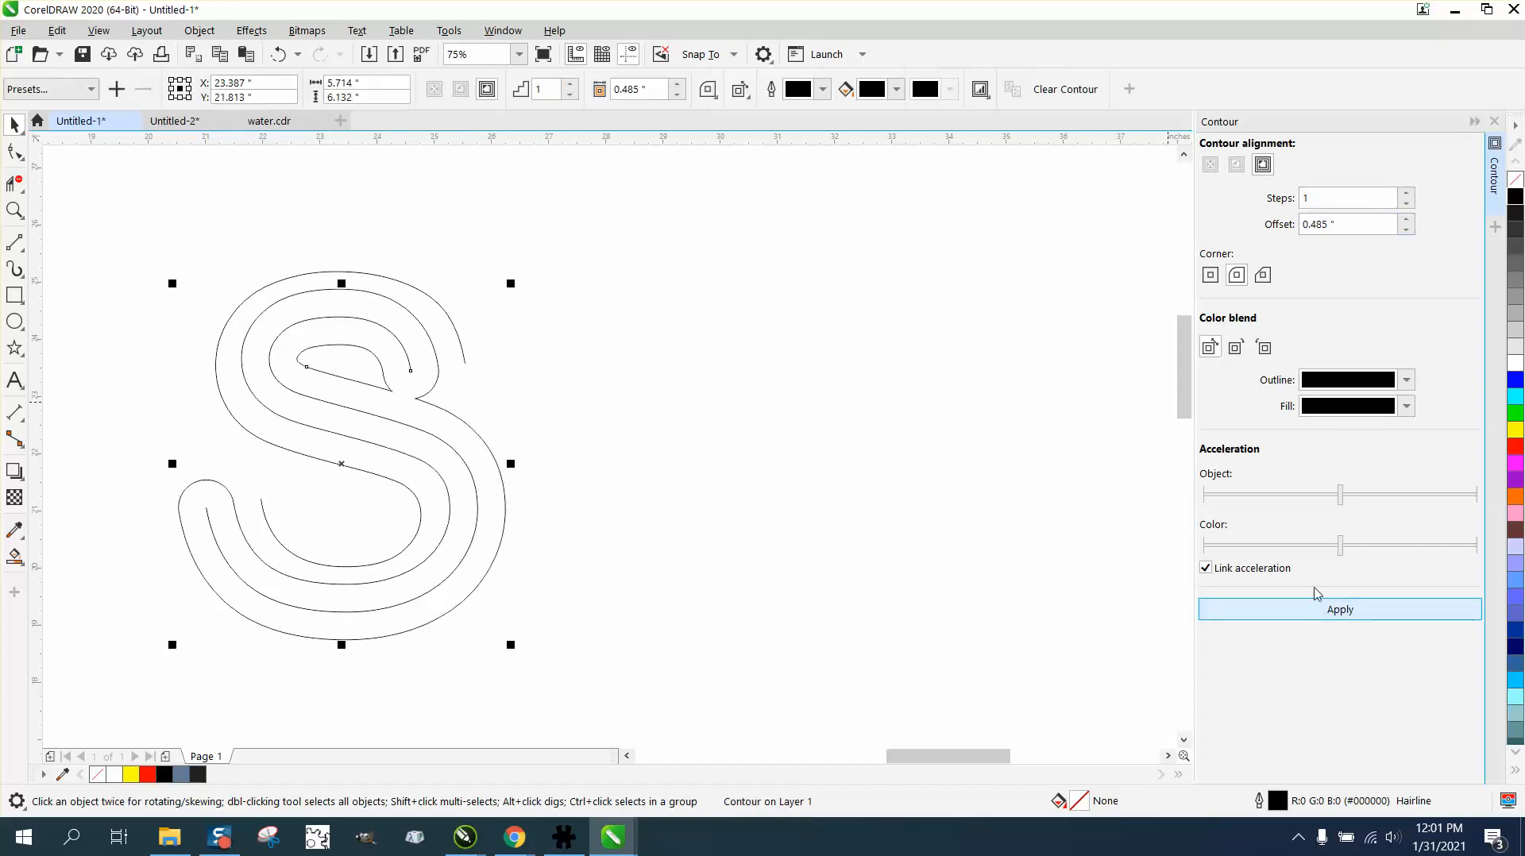
mouse_move(180, 209)
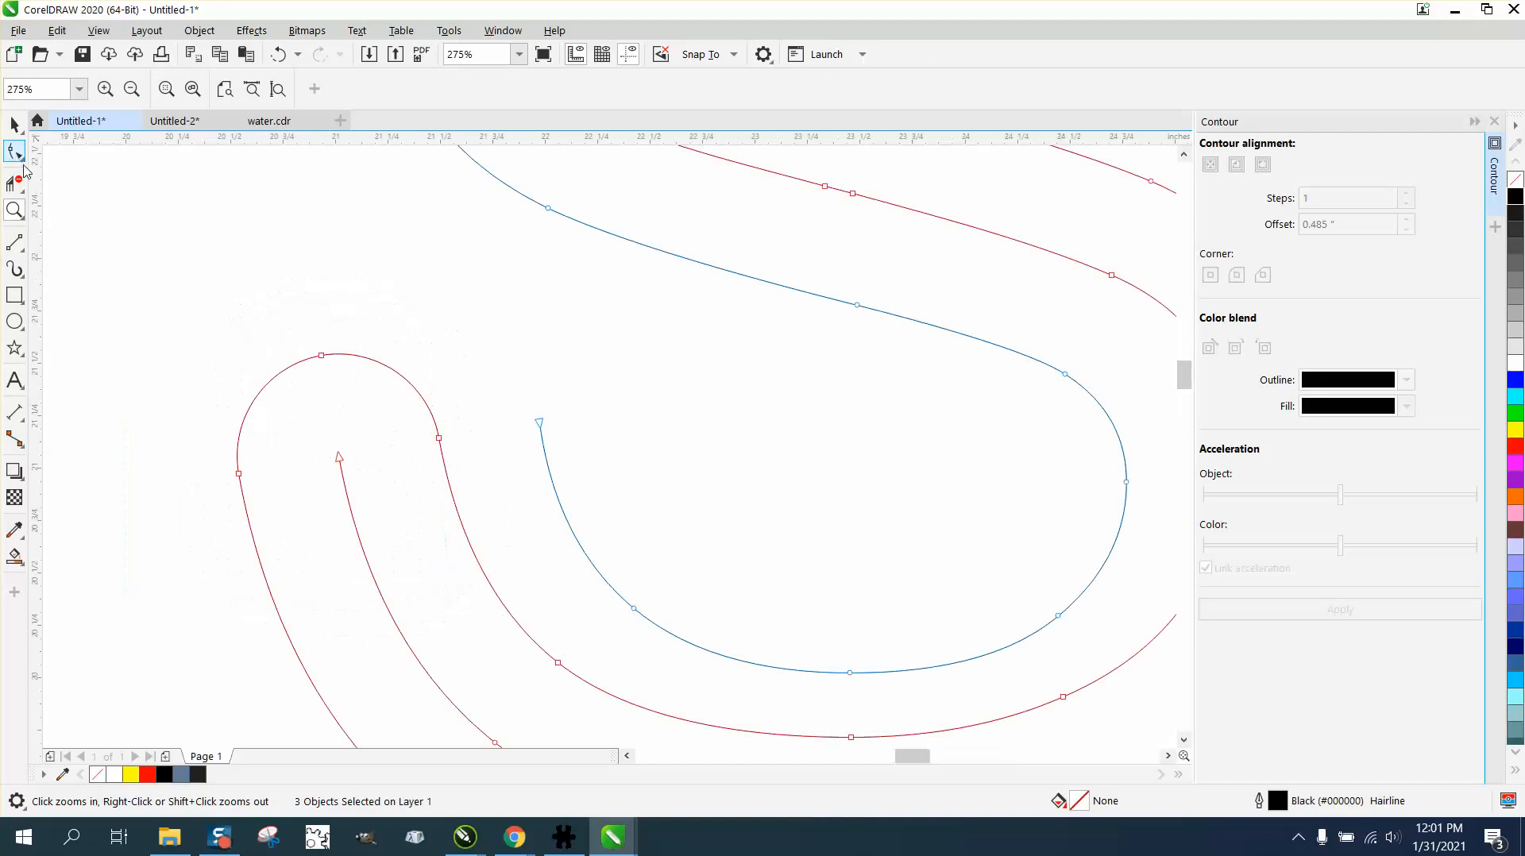
Break the contour curve apart at both end nodes of the S with the Shape tool
click(14, 153)
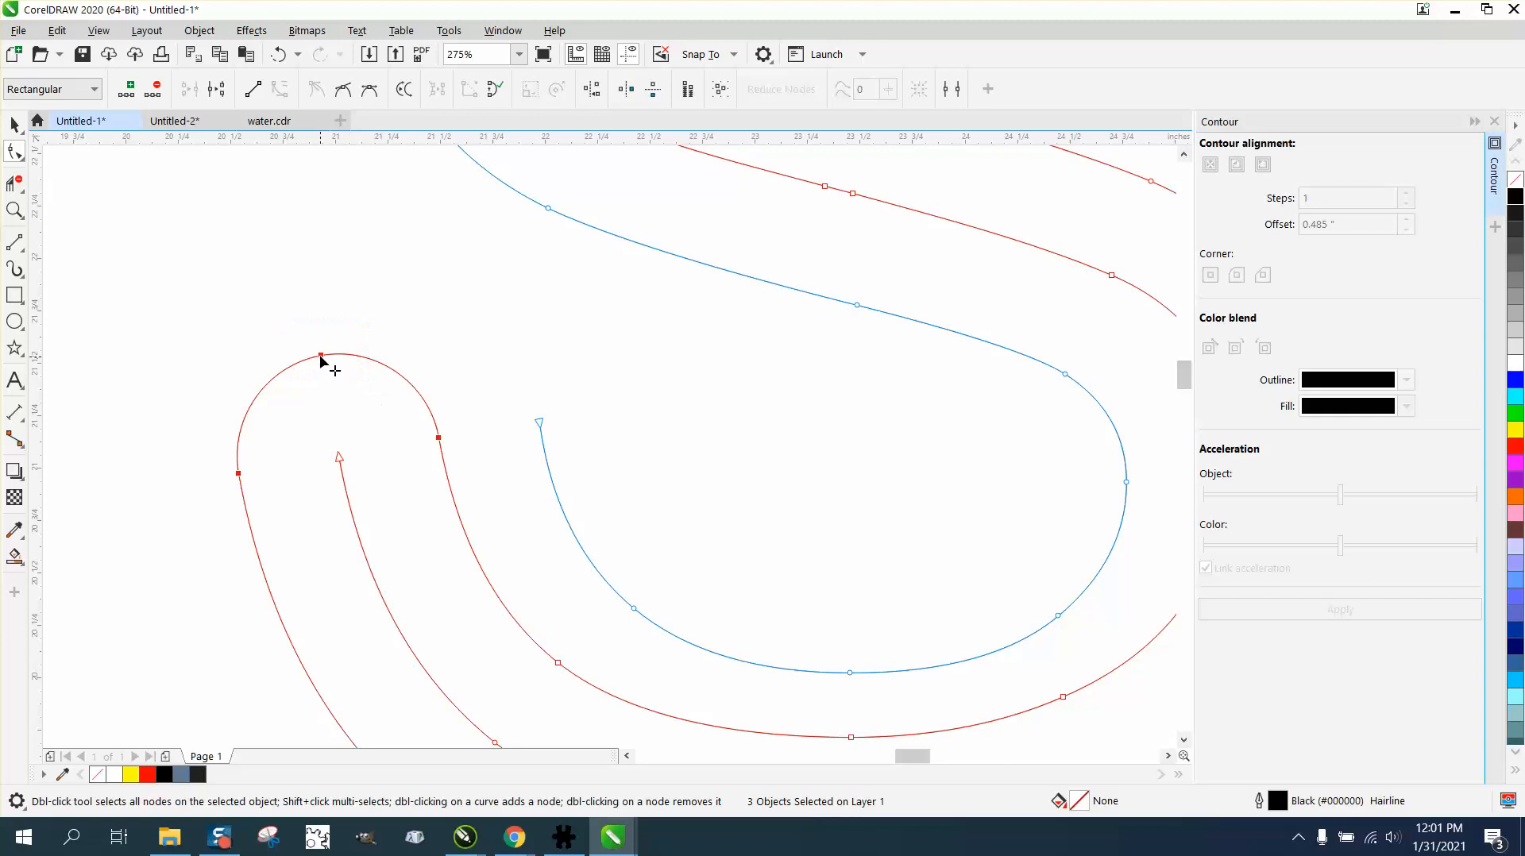
right_click(321, 356)
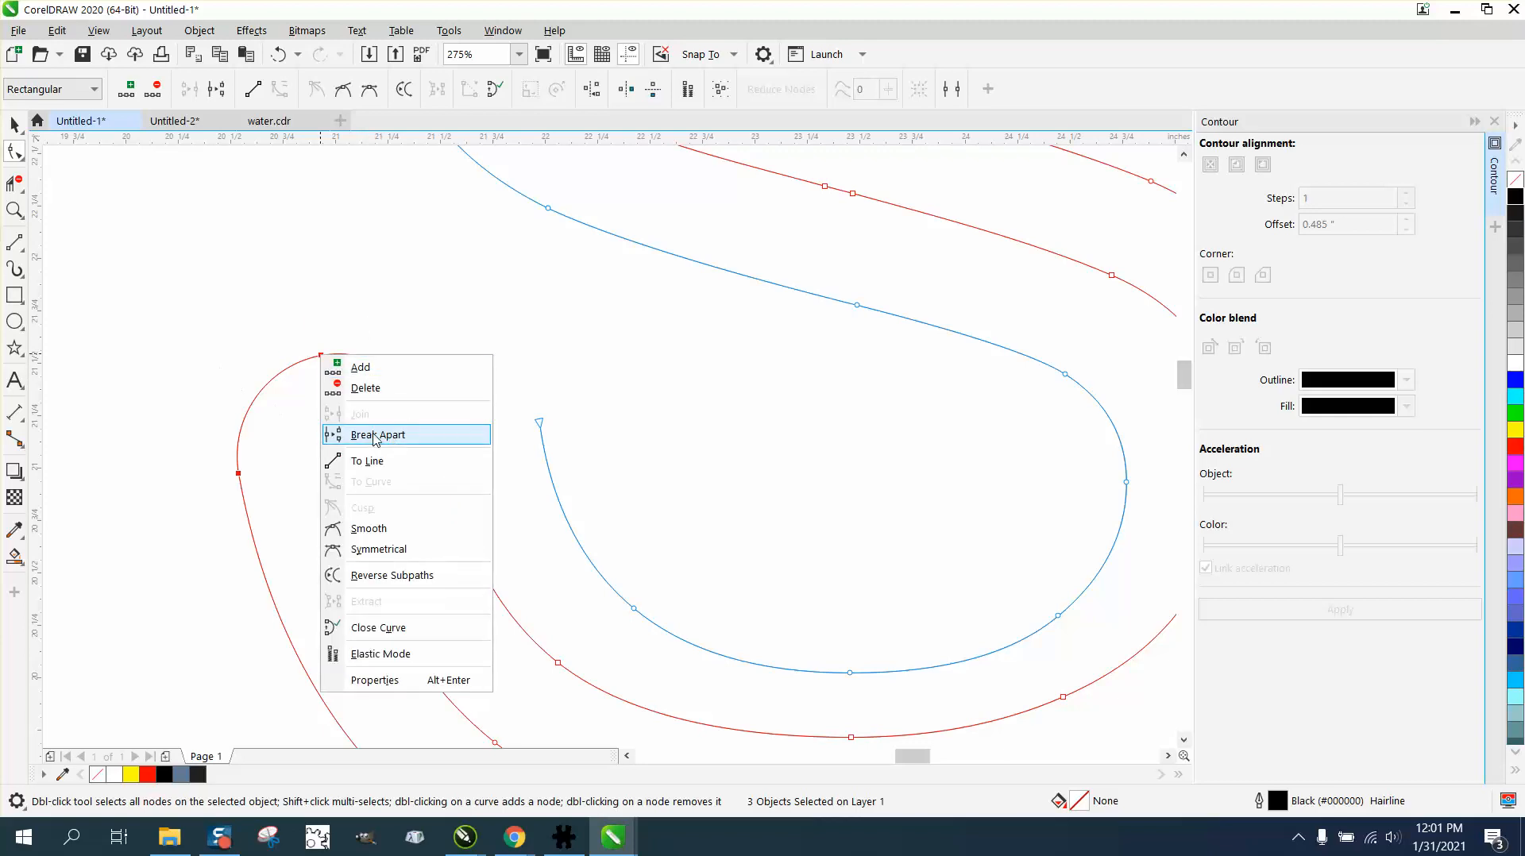
click(379, 433)
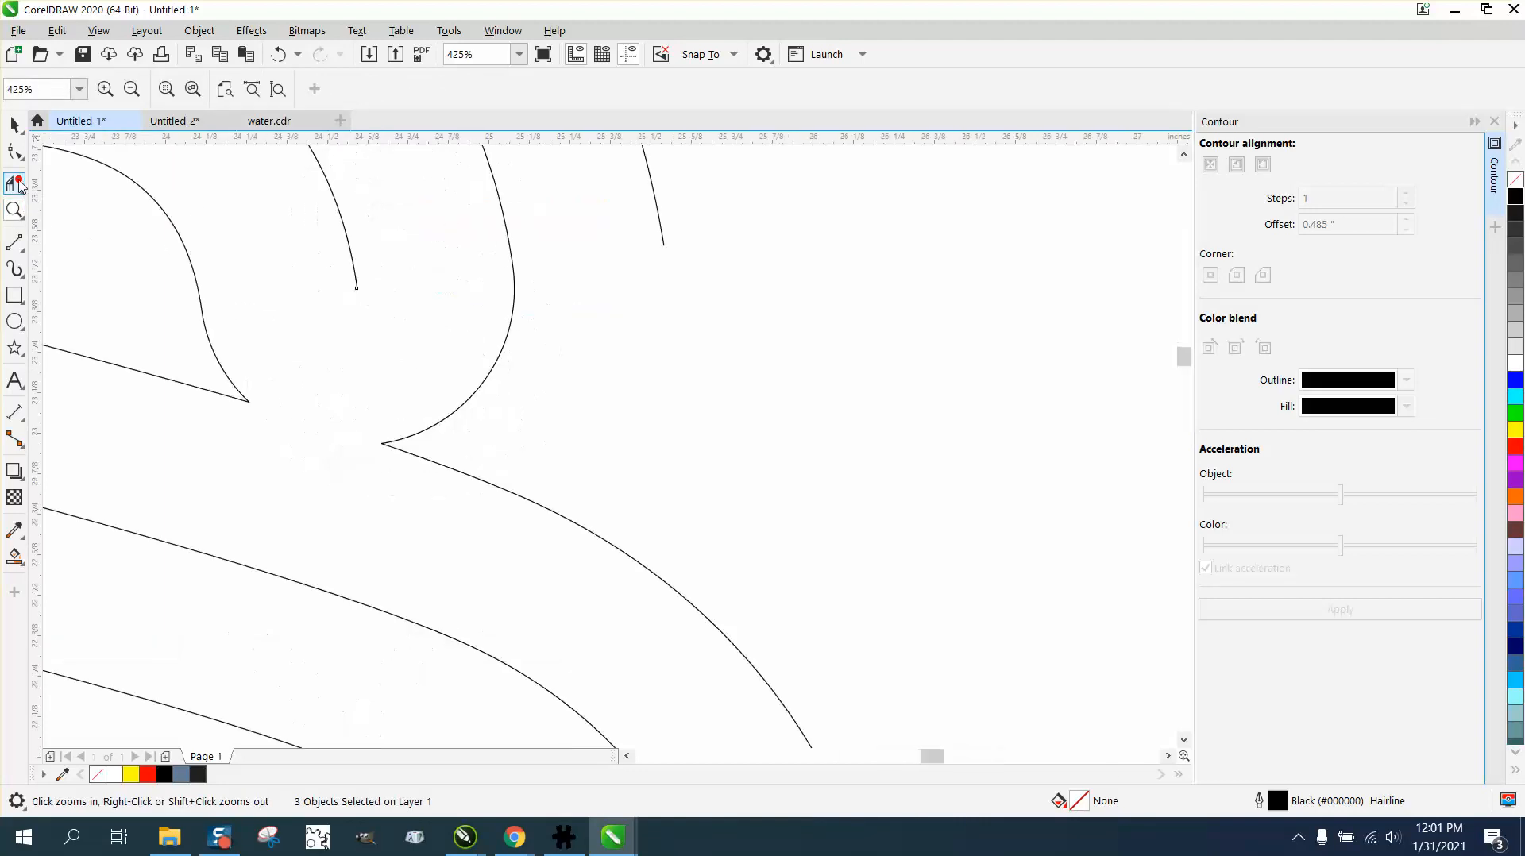
click(16, 152)
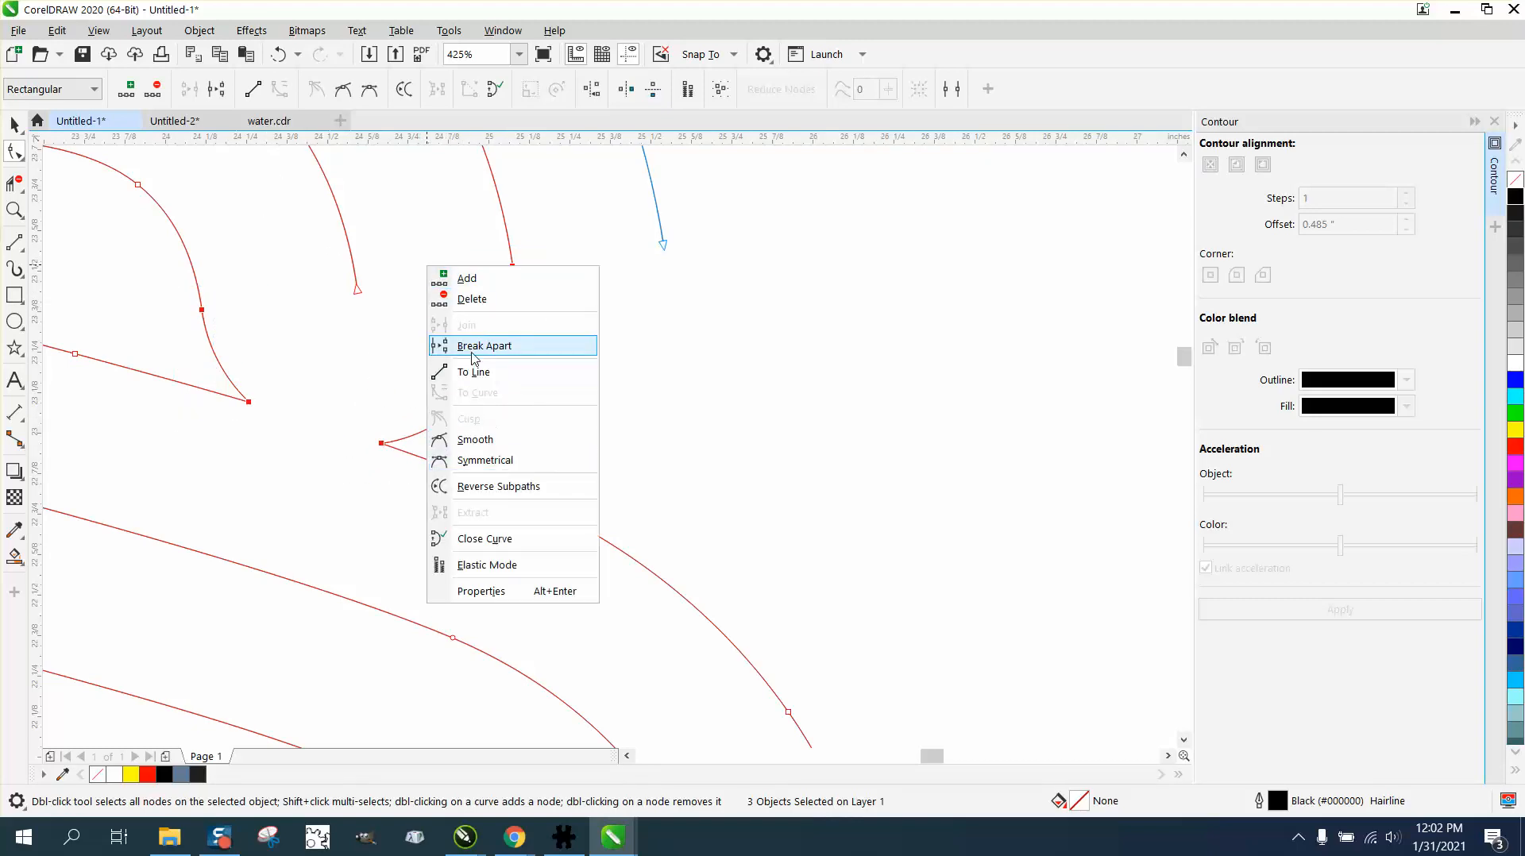
click(483, 344)
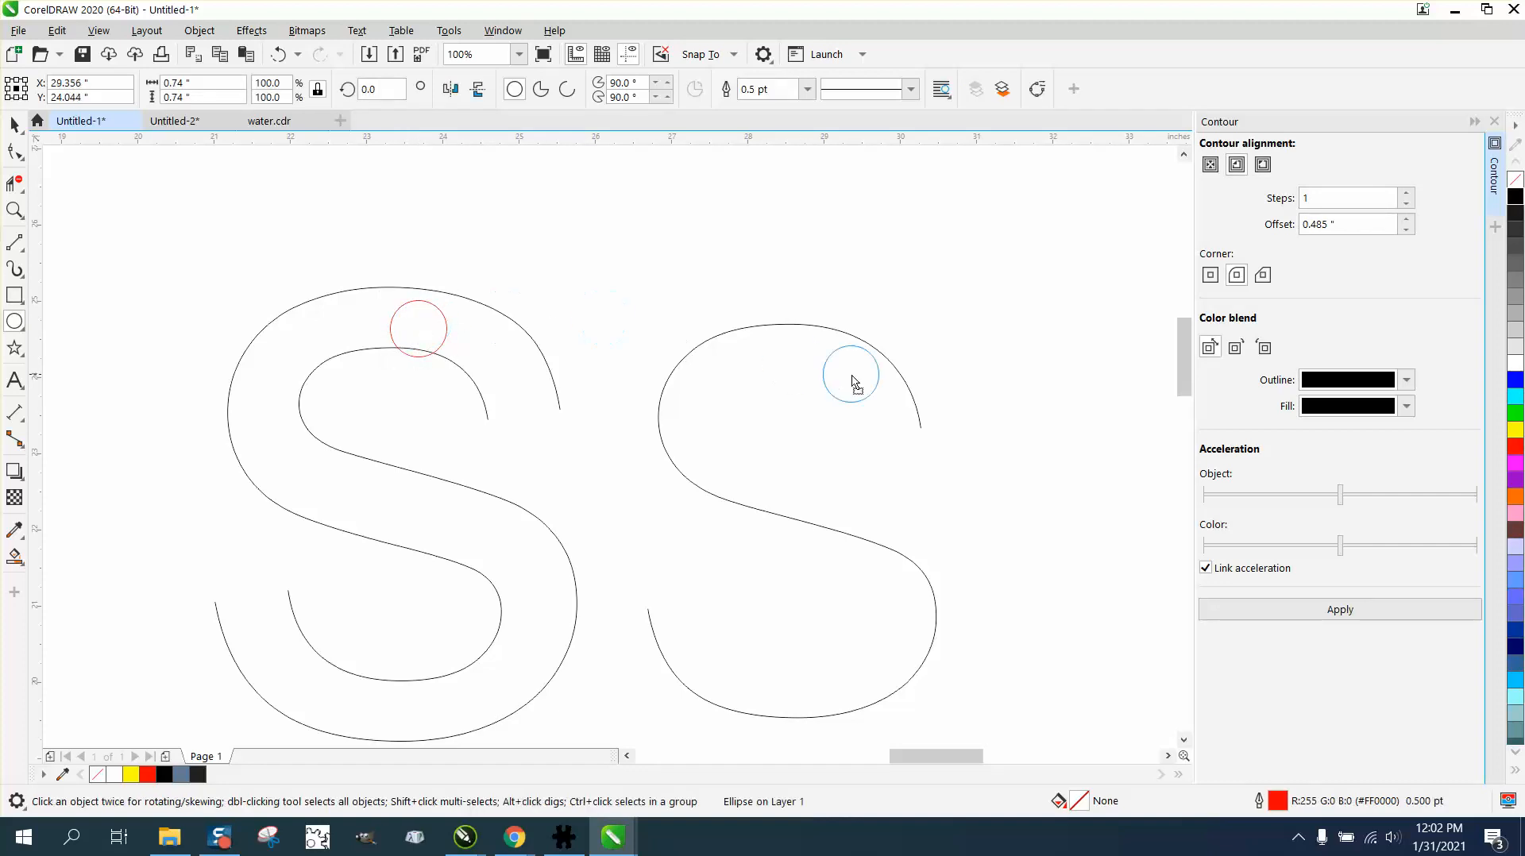
Position the two red circles at the ends of the single-line S center curve
drag(852, 375, 920, 431)
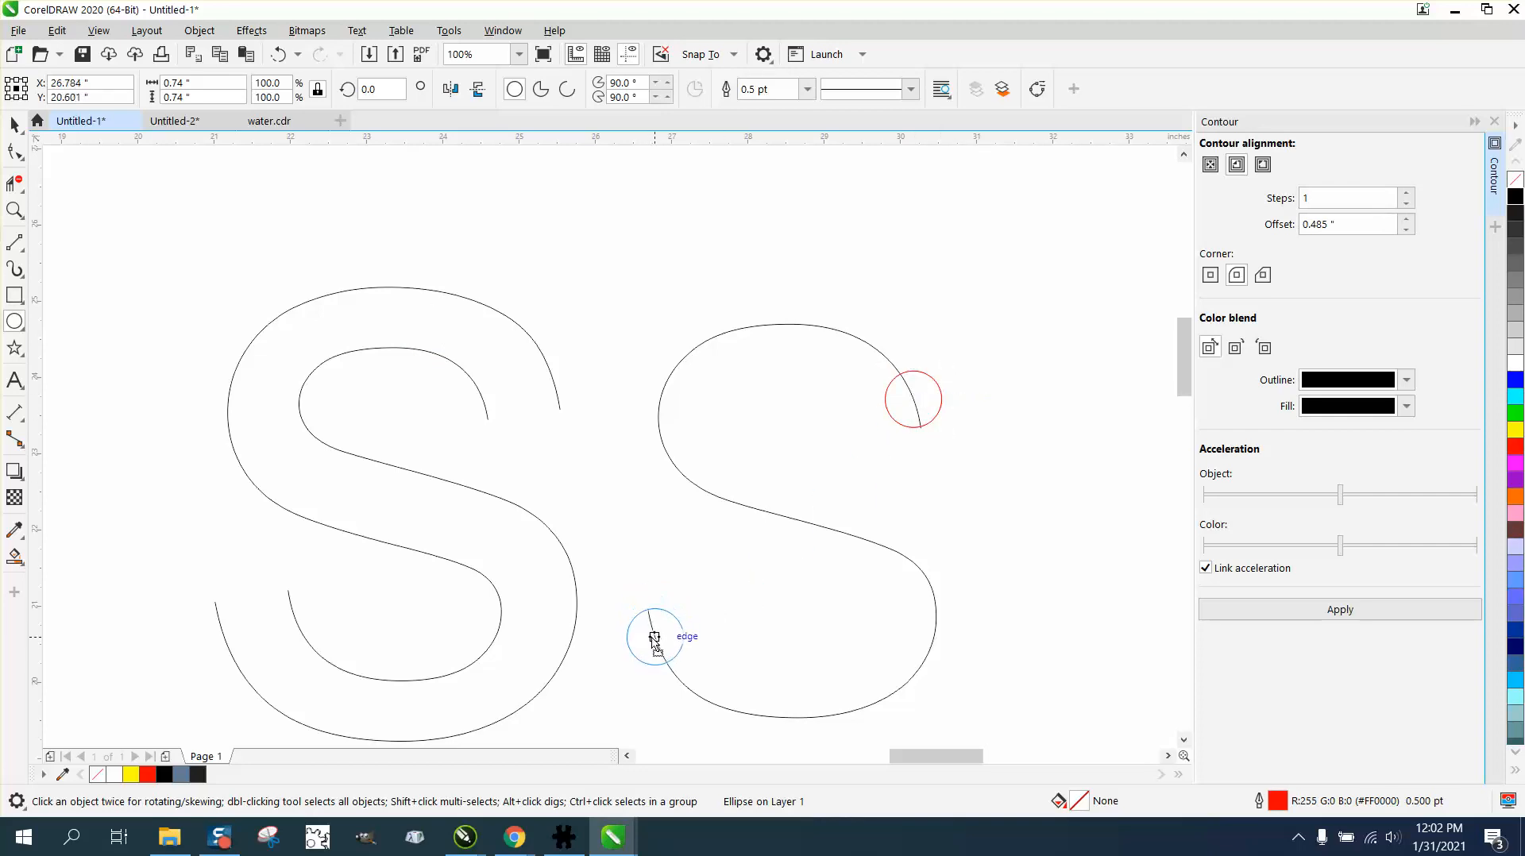
click(653, 635)
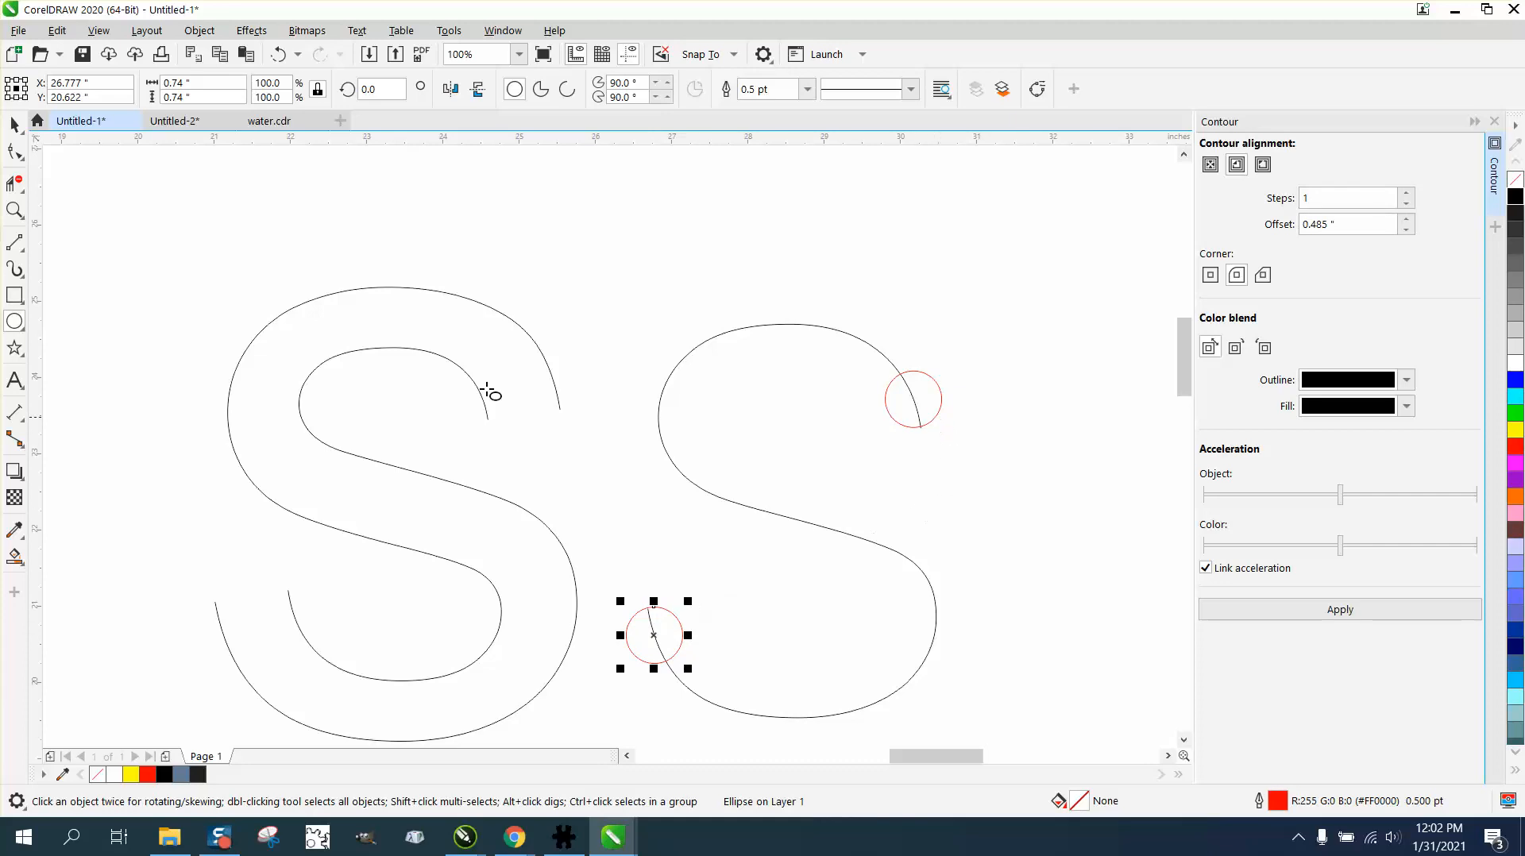
mouse_move(939, 407)
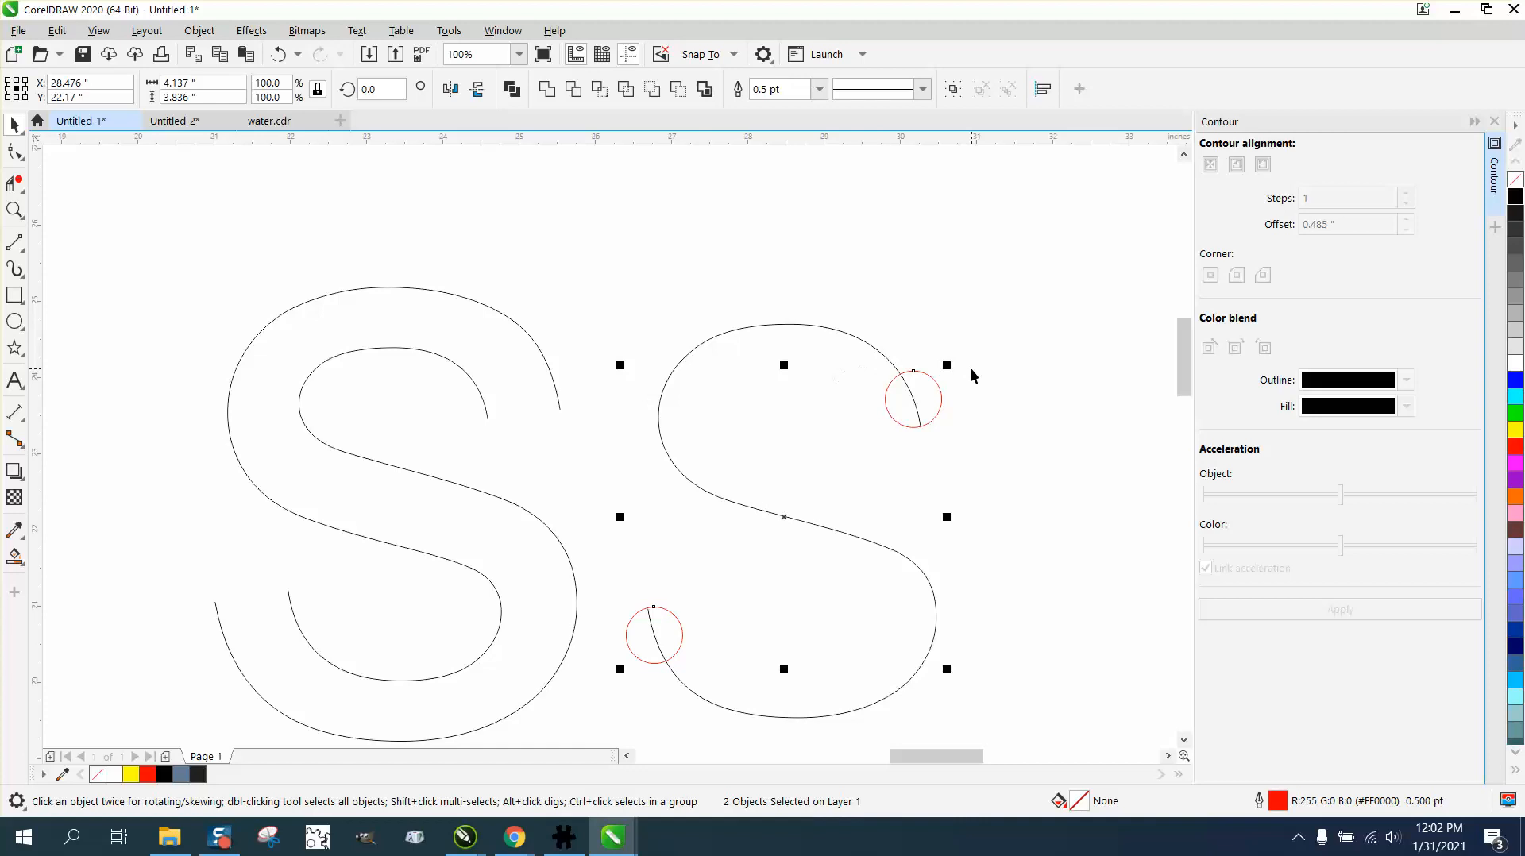
mouse_move(642, 282)
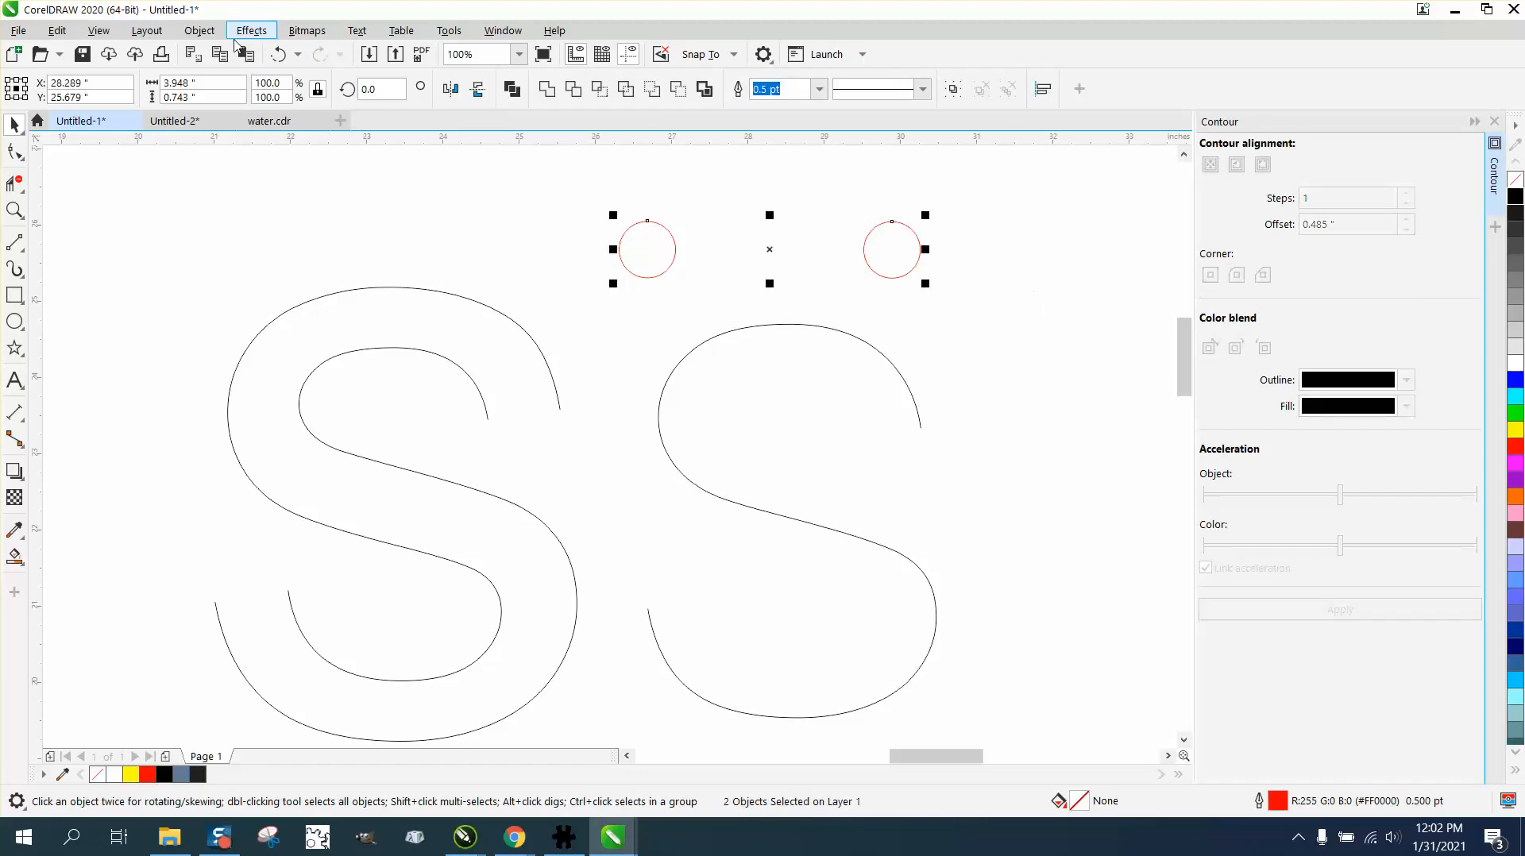
Create a 15-step blend between the two red circles from the Effects menu
click(251, 30)
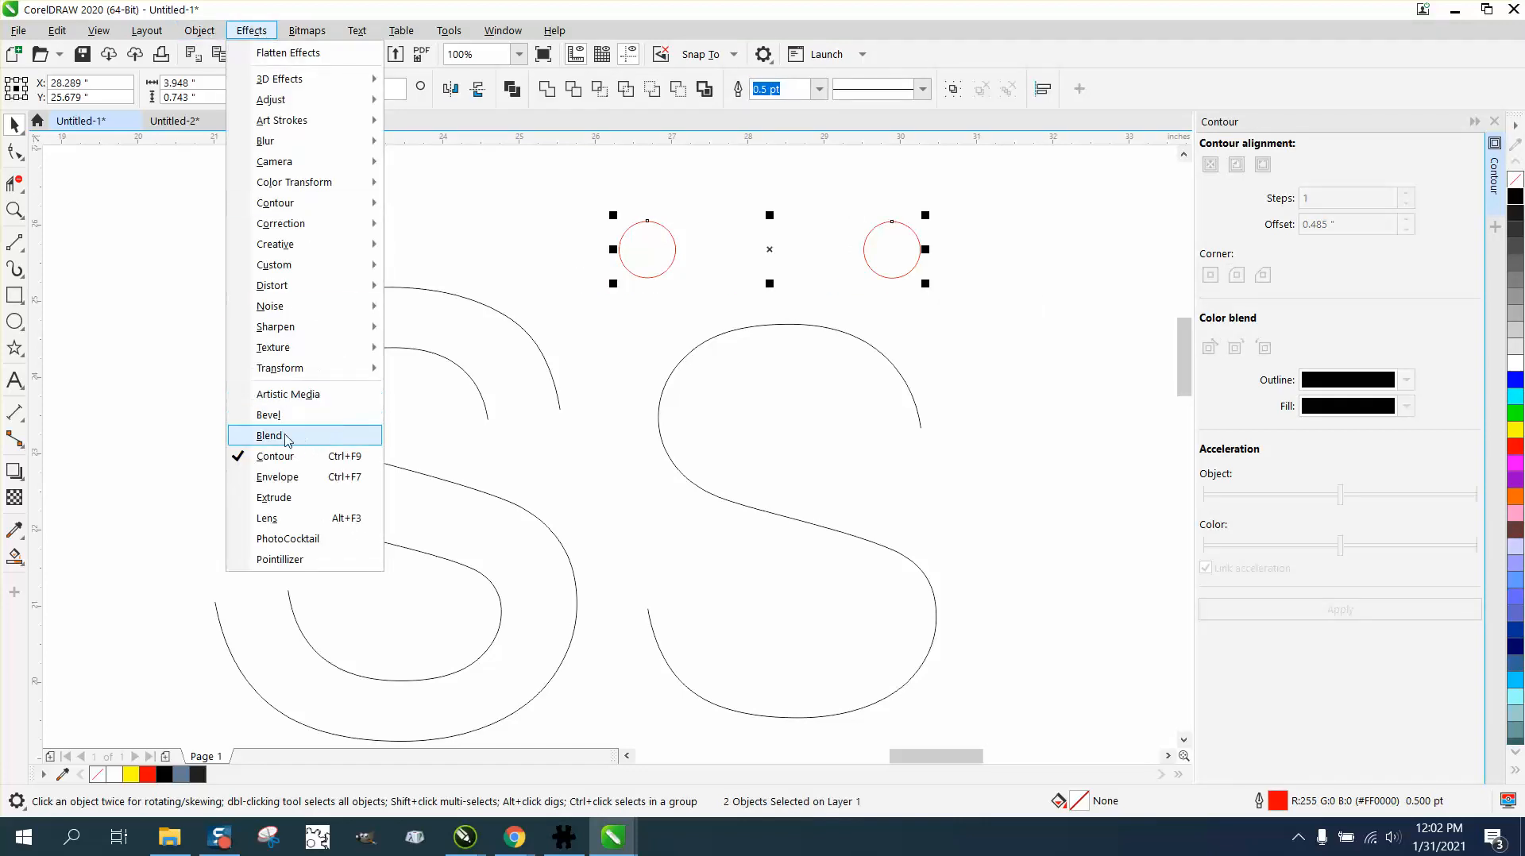
click(268, 415)
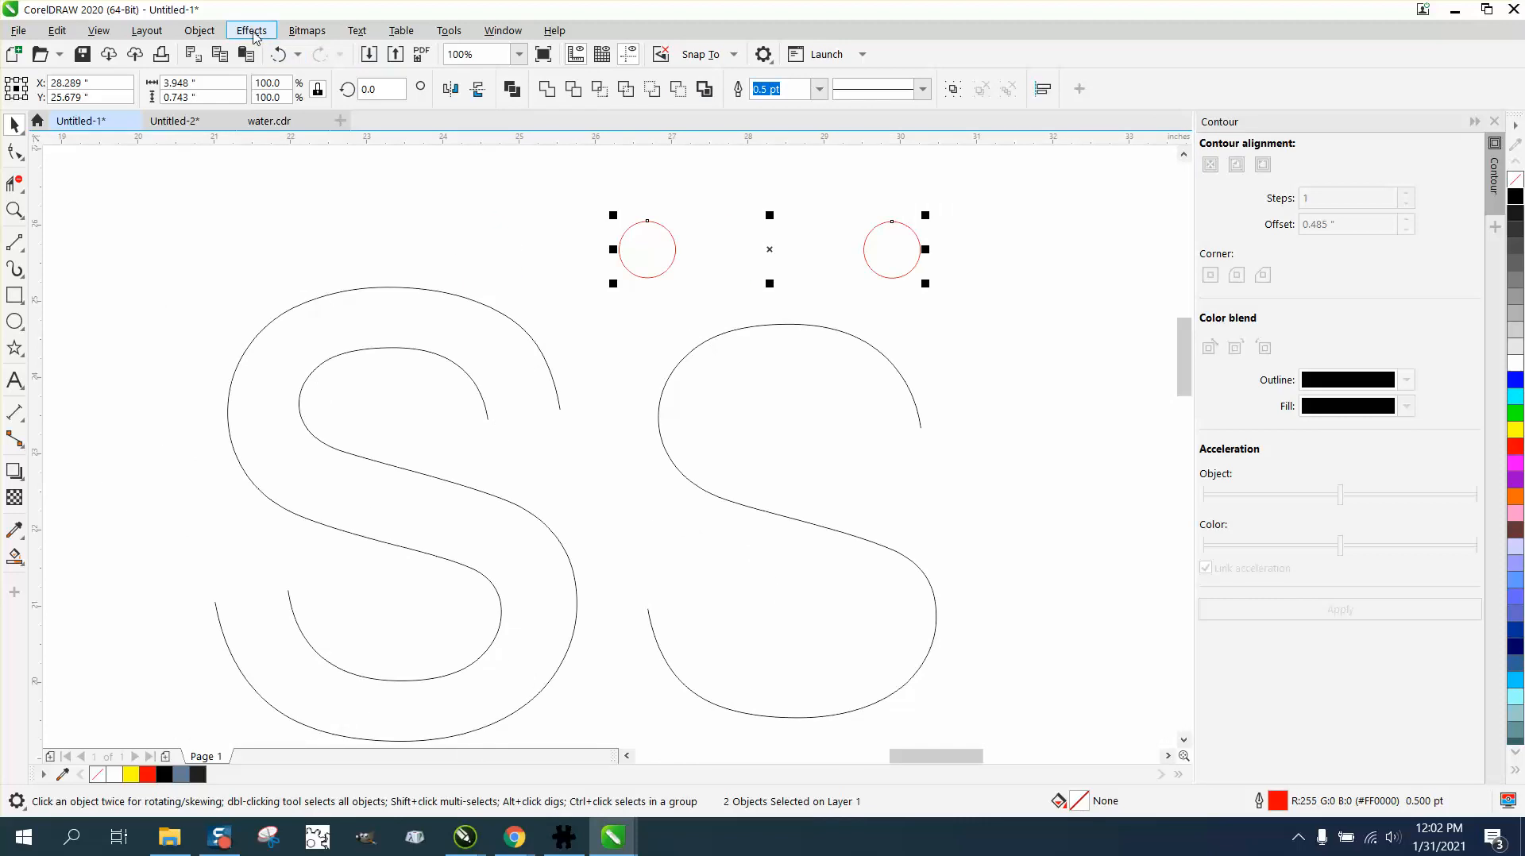
click(251, 30)
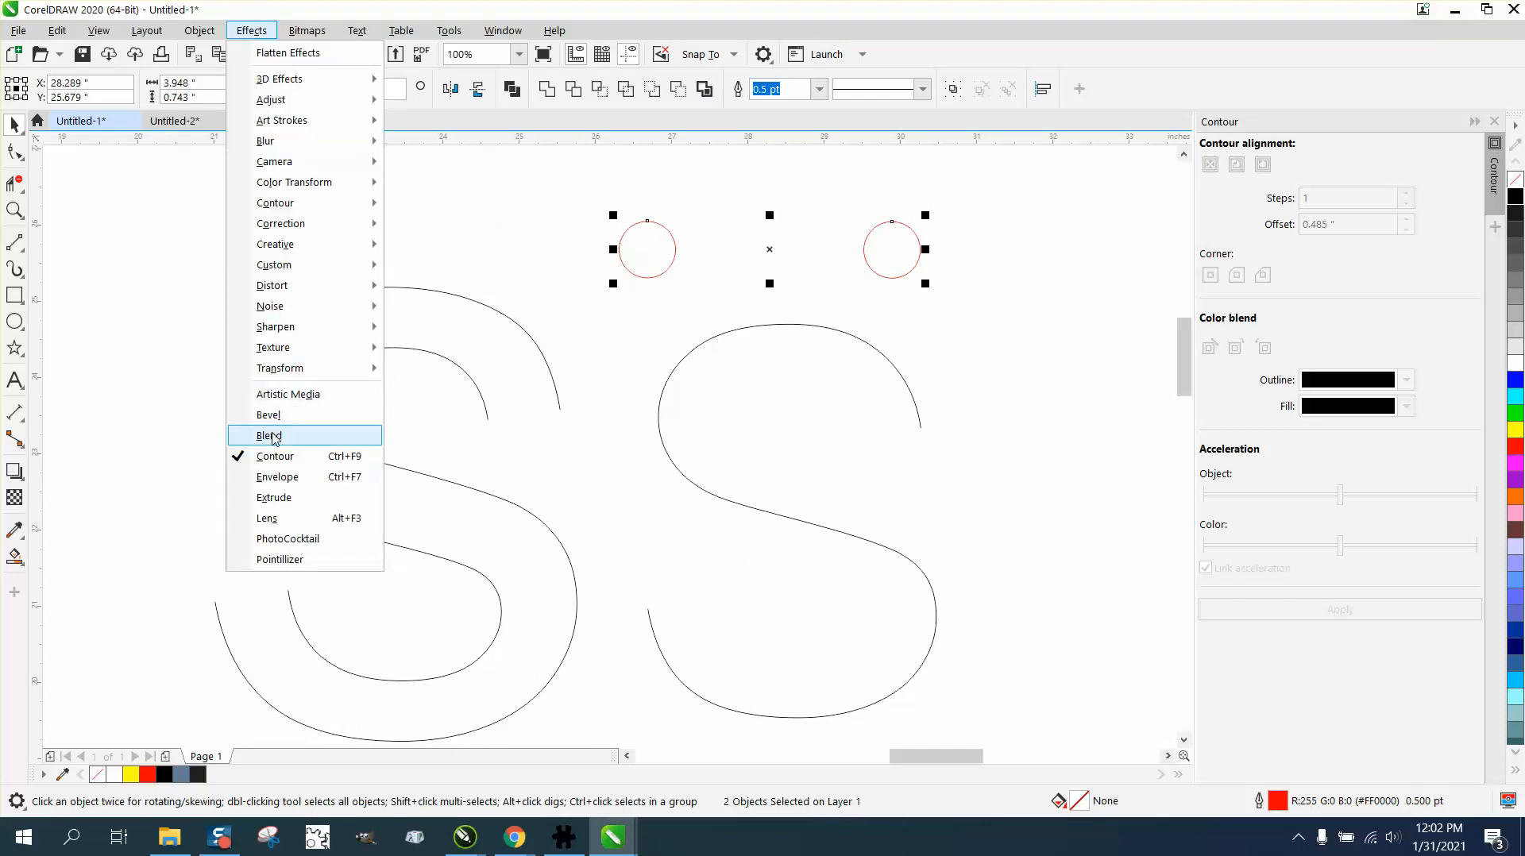
click(270, 435)
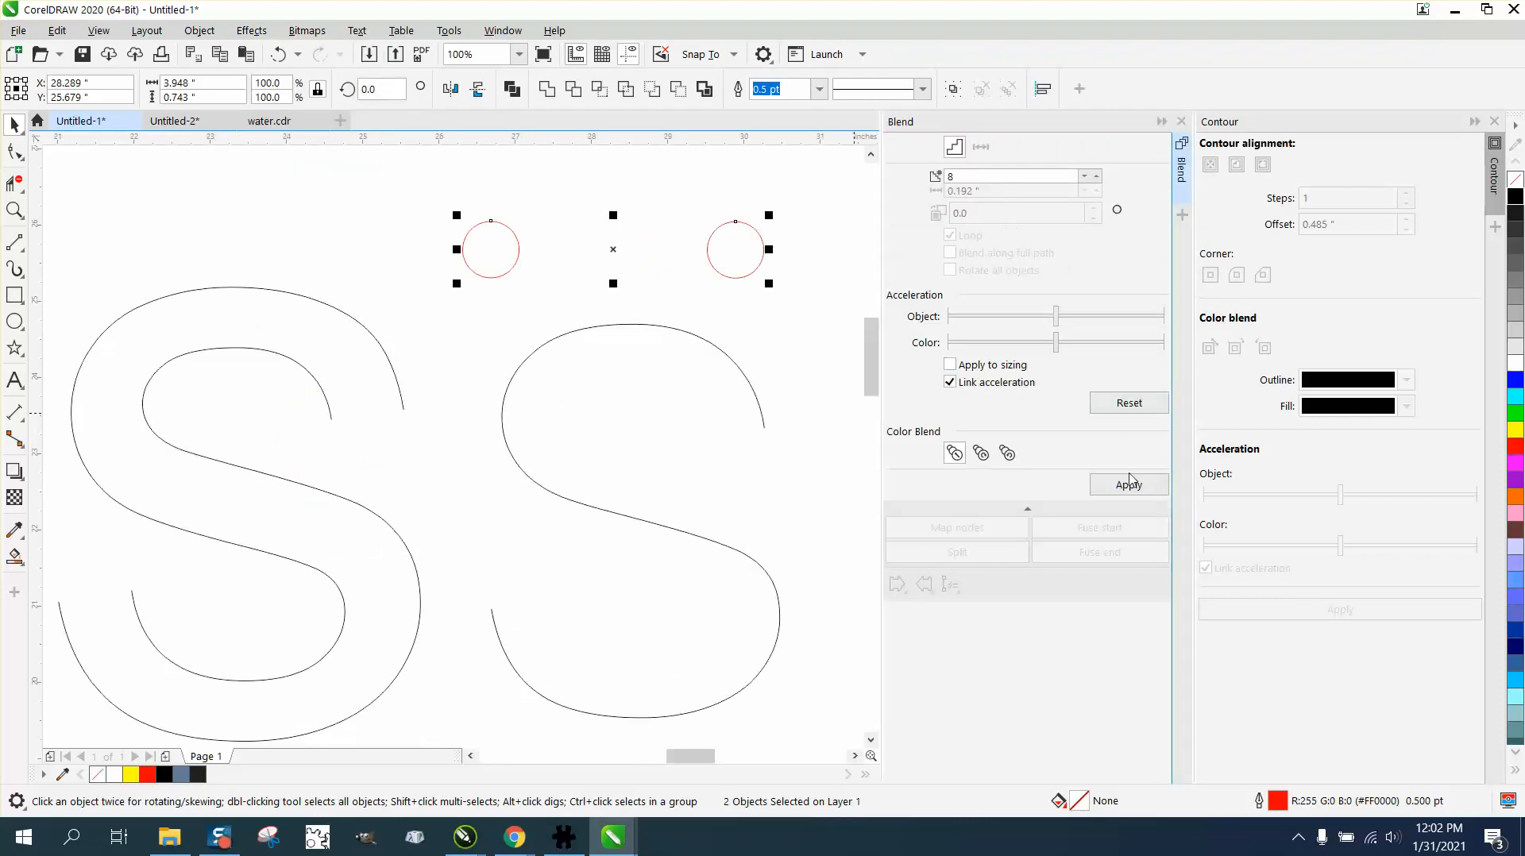
click(1128, 484)
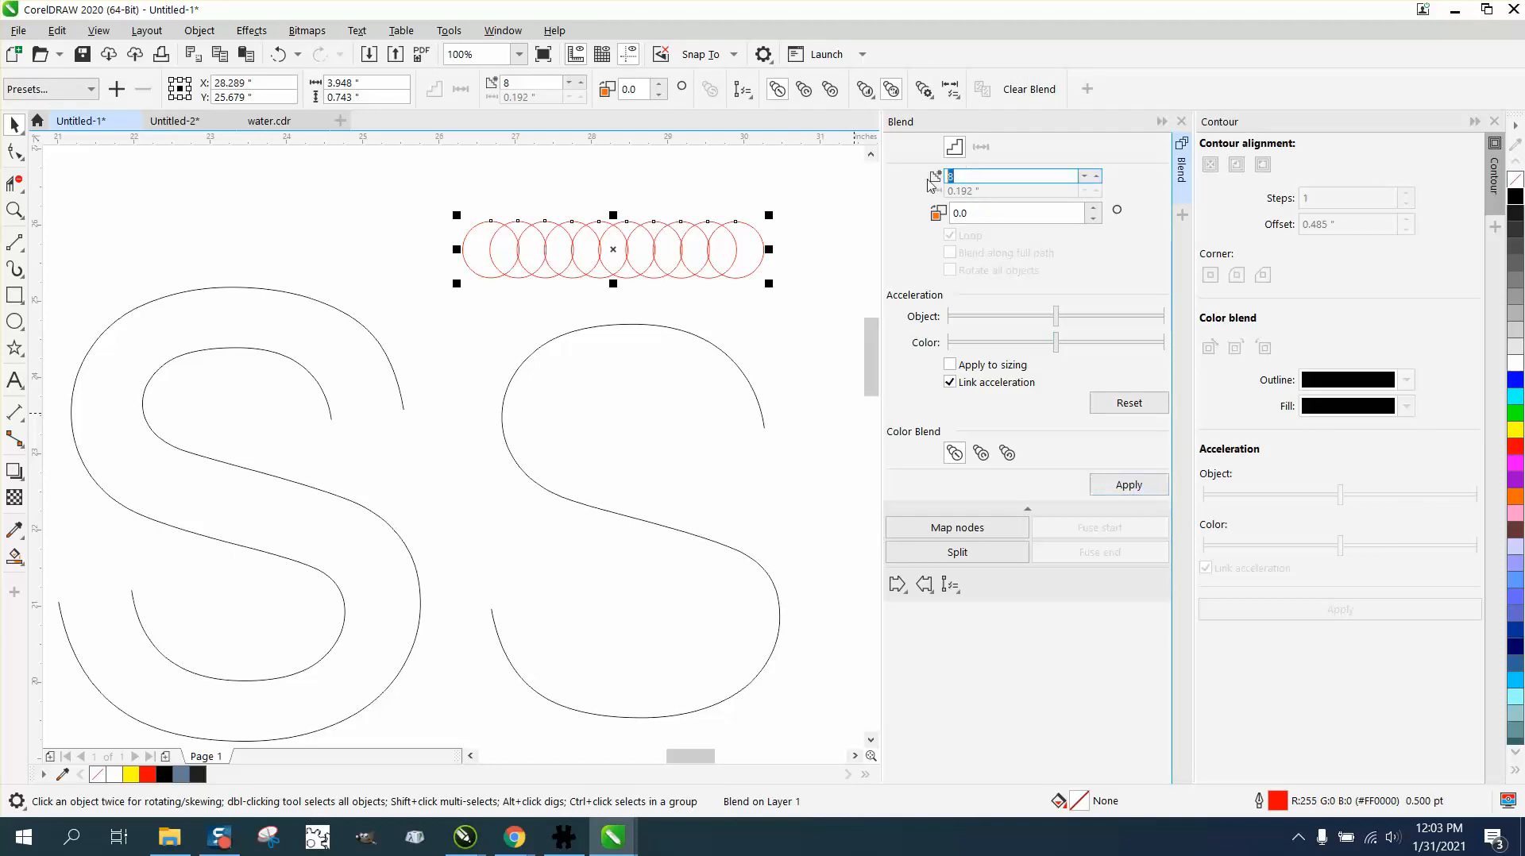
click(1128, 484)
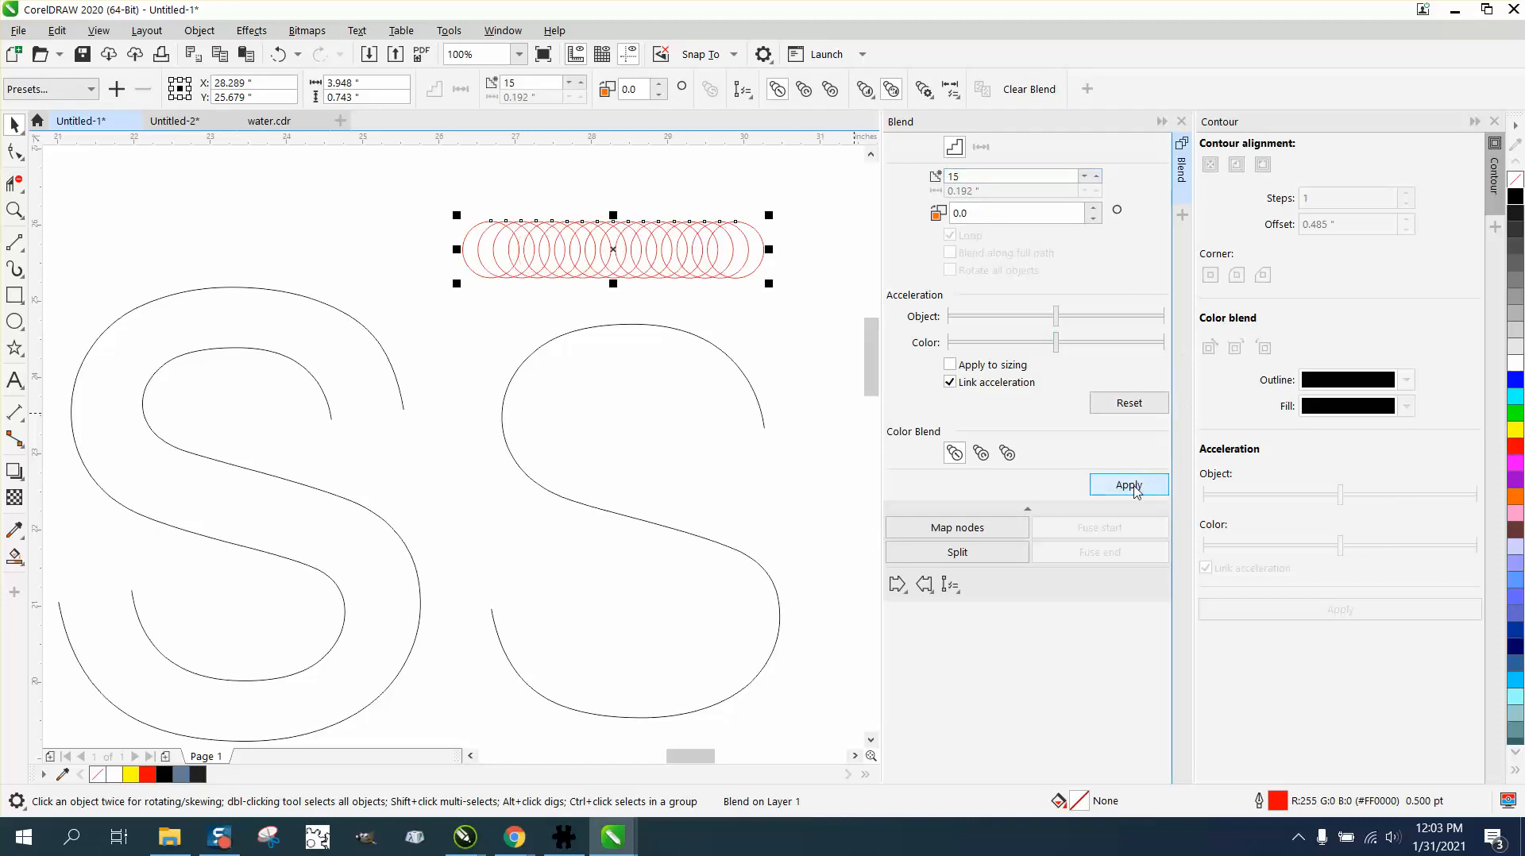
Assign the S center curve as a new path for the blend
click(950, 584)
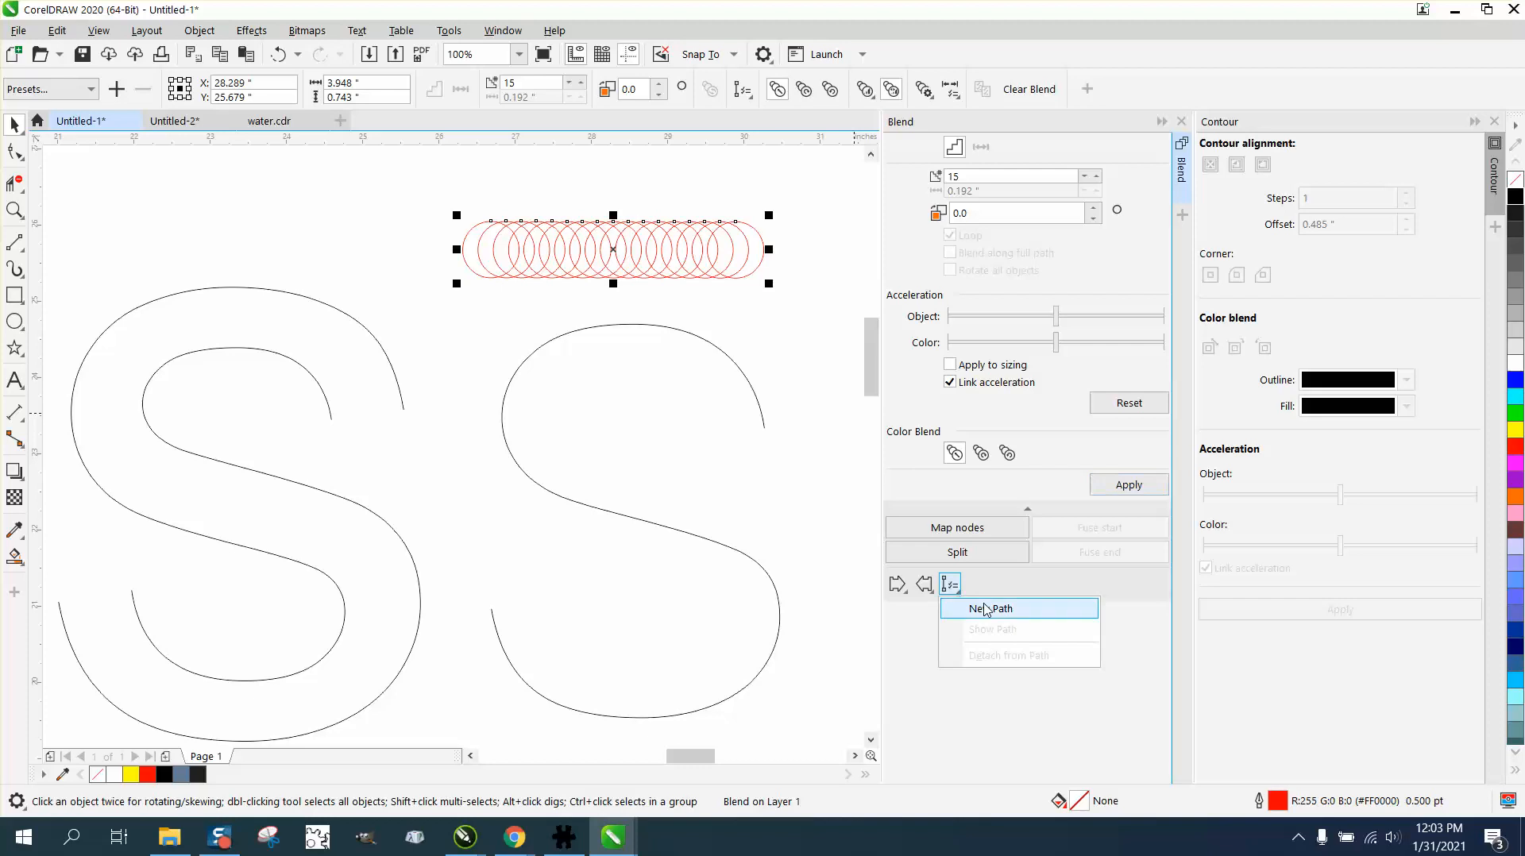
click(990, 609)
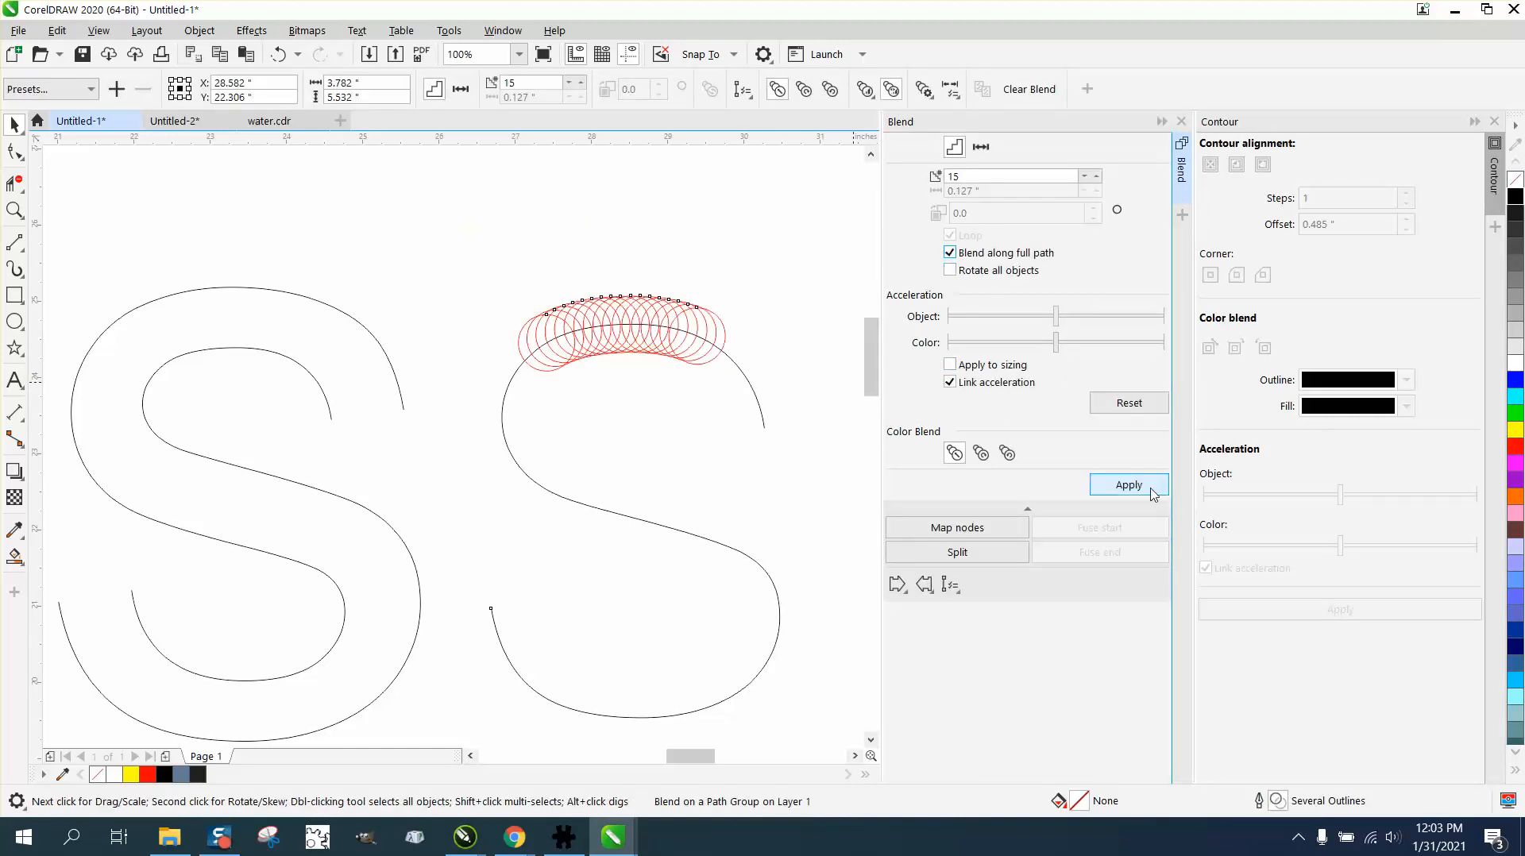
Blend along the full center line, raise the steps to 20, and select the blend group
click(1128, 484)
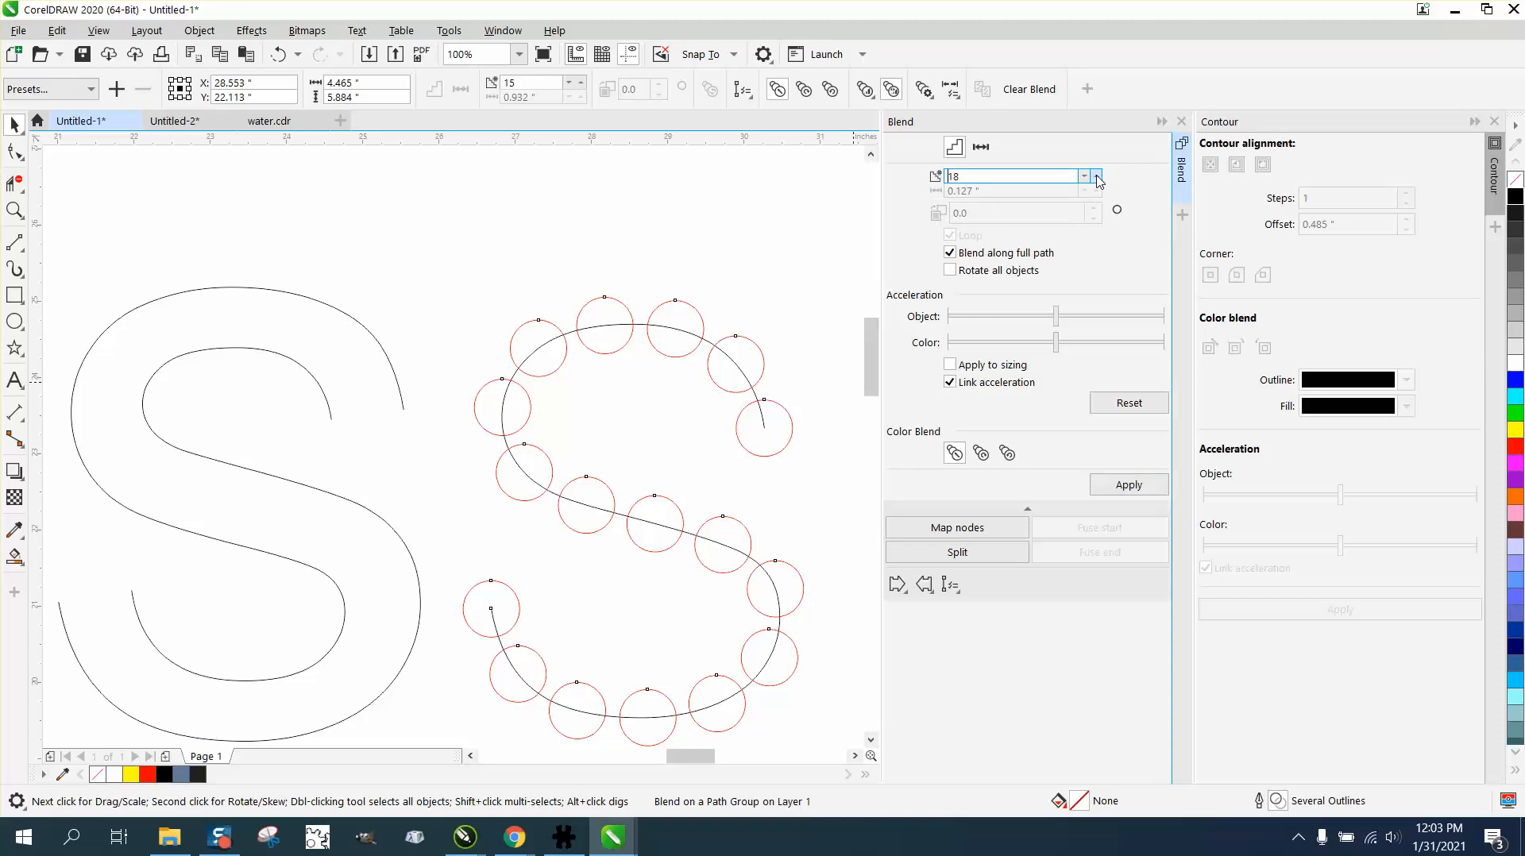
click(1128, 485)
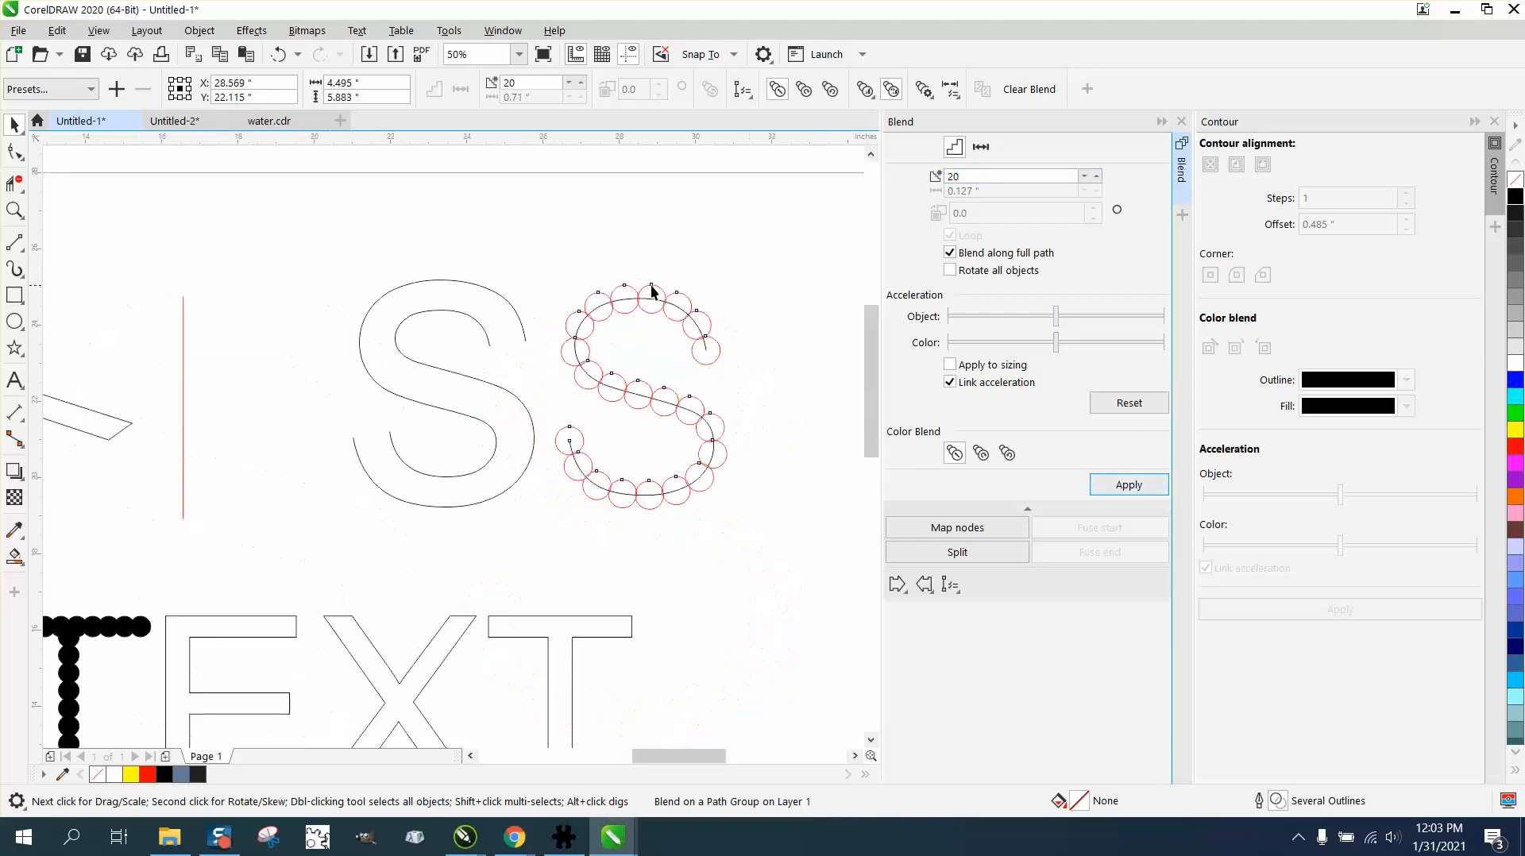
click(165, 54)
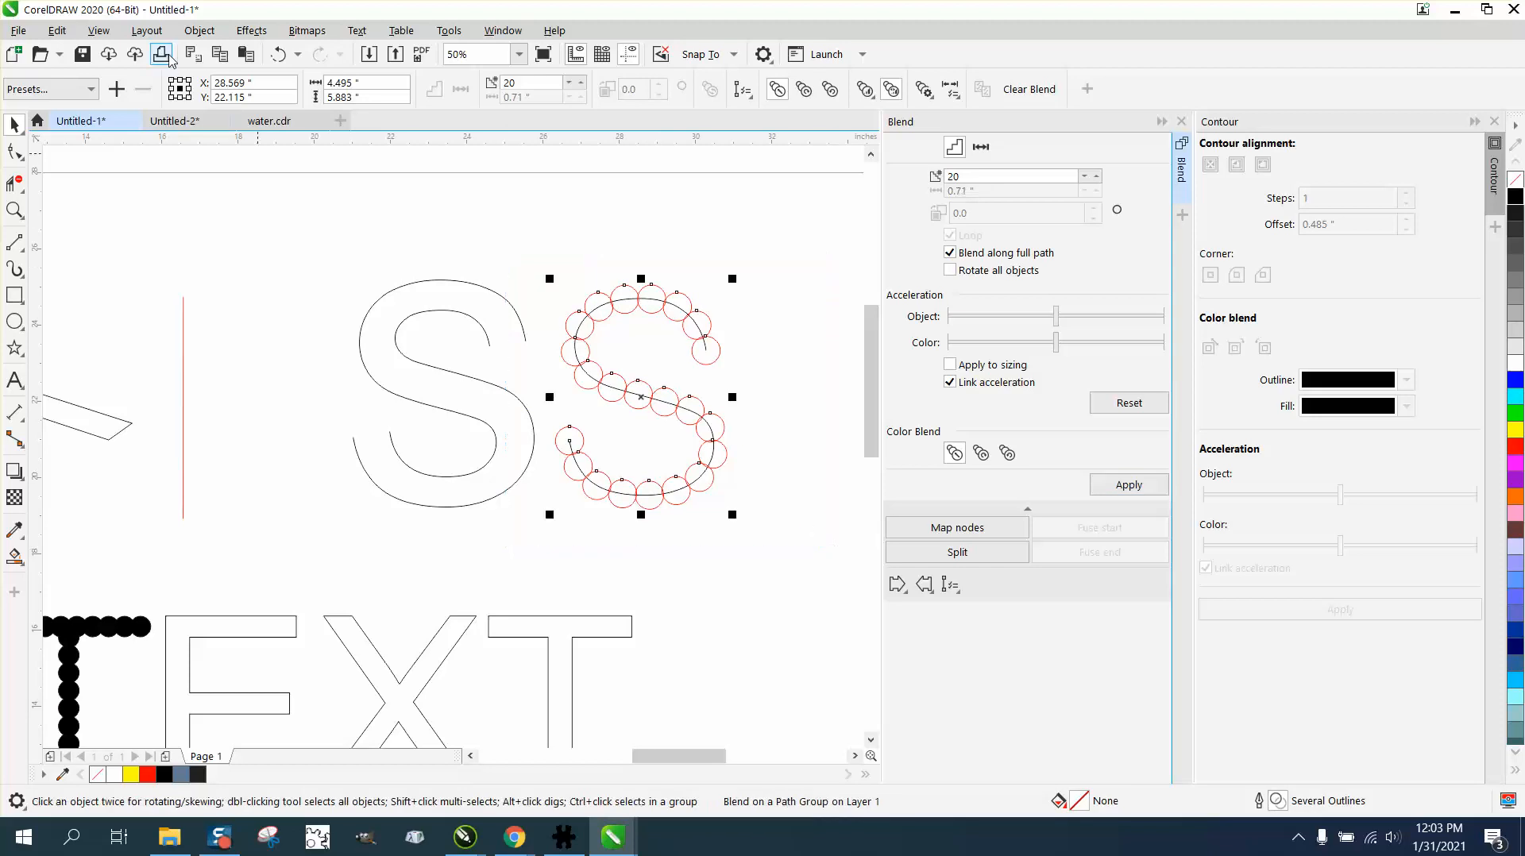
click(199, 30)
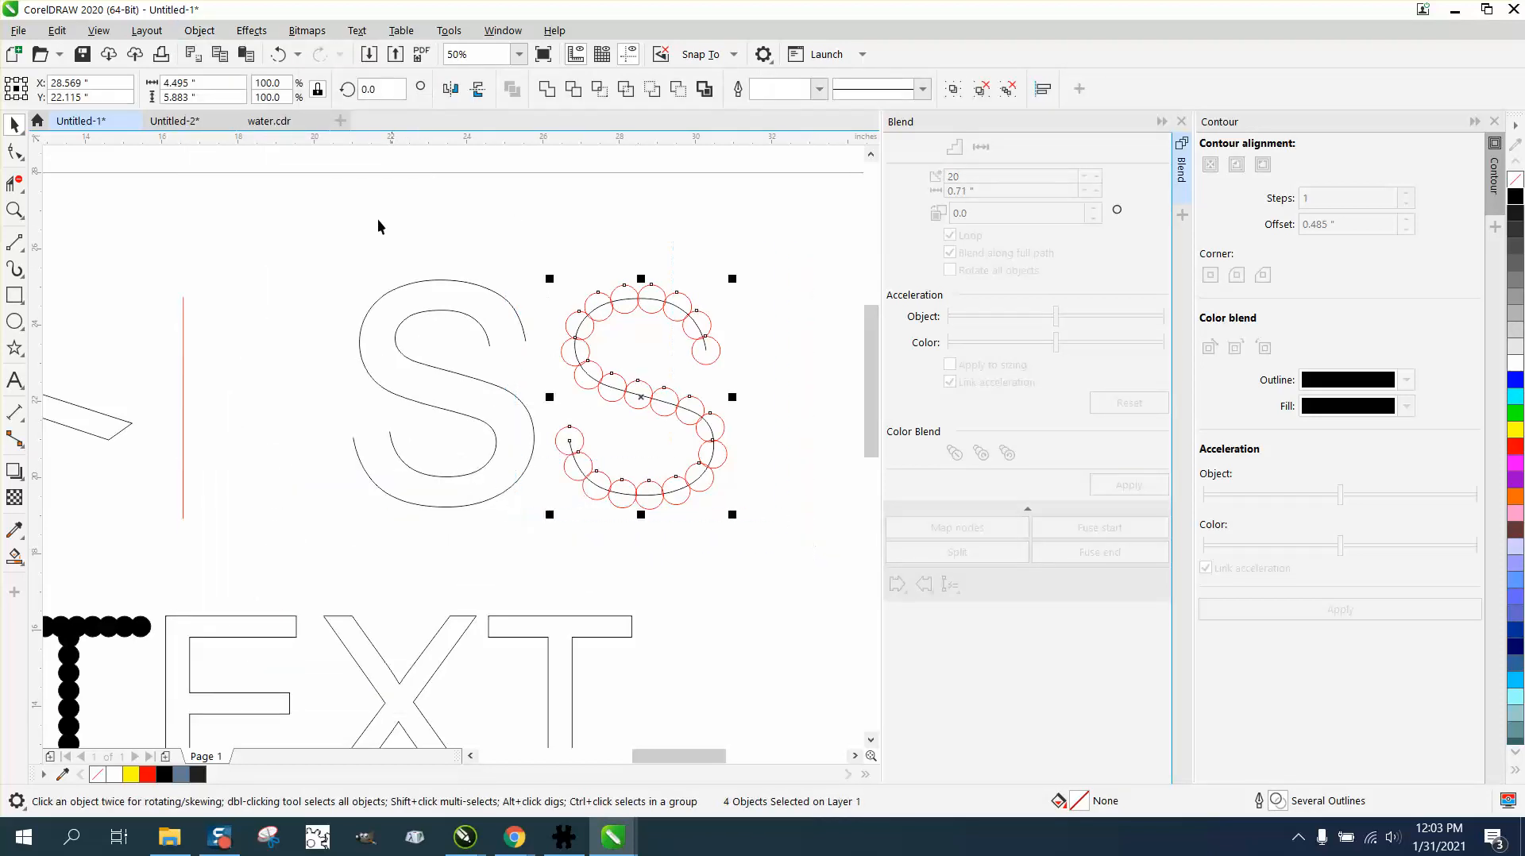
Use the Object menu to hide the blend path, leaving only the S of red circles
click(199, 30)
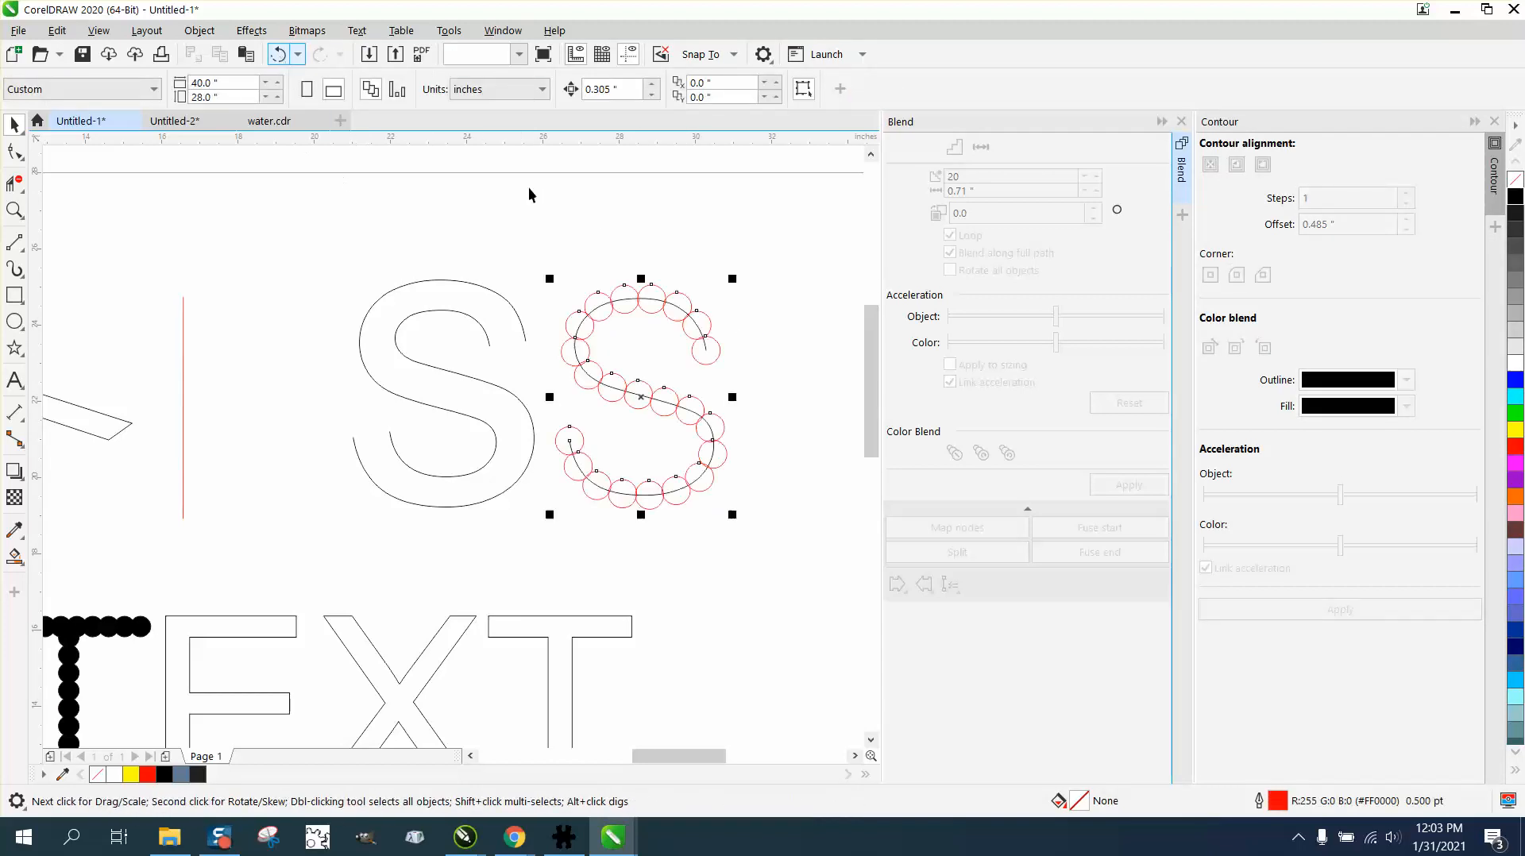
click(199, 30)
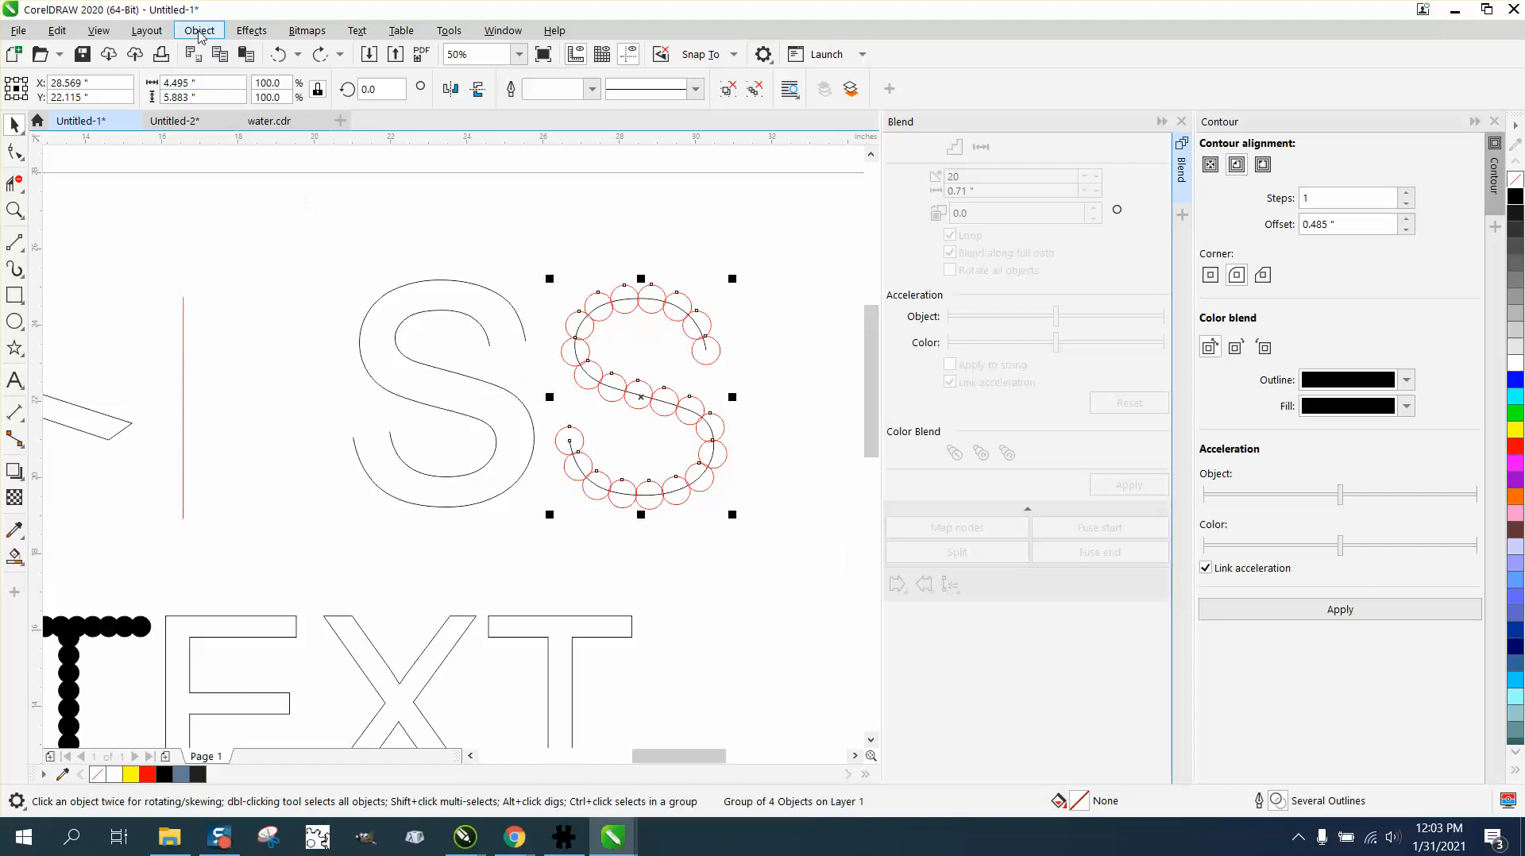
click(198, 30)
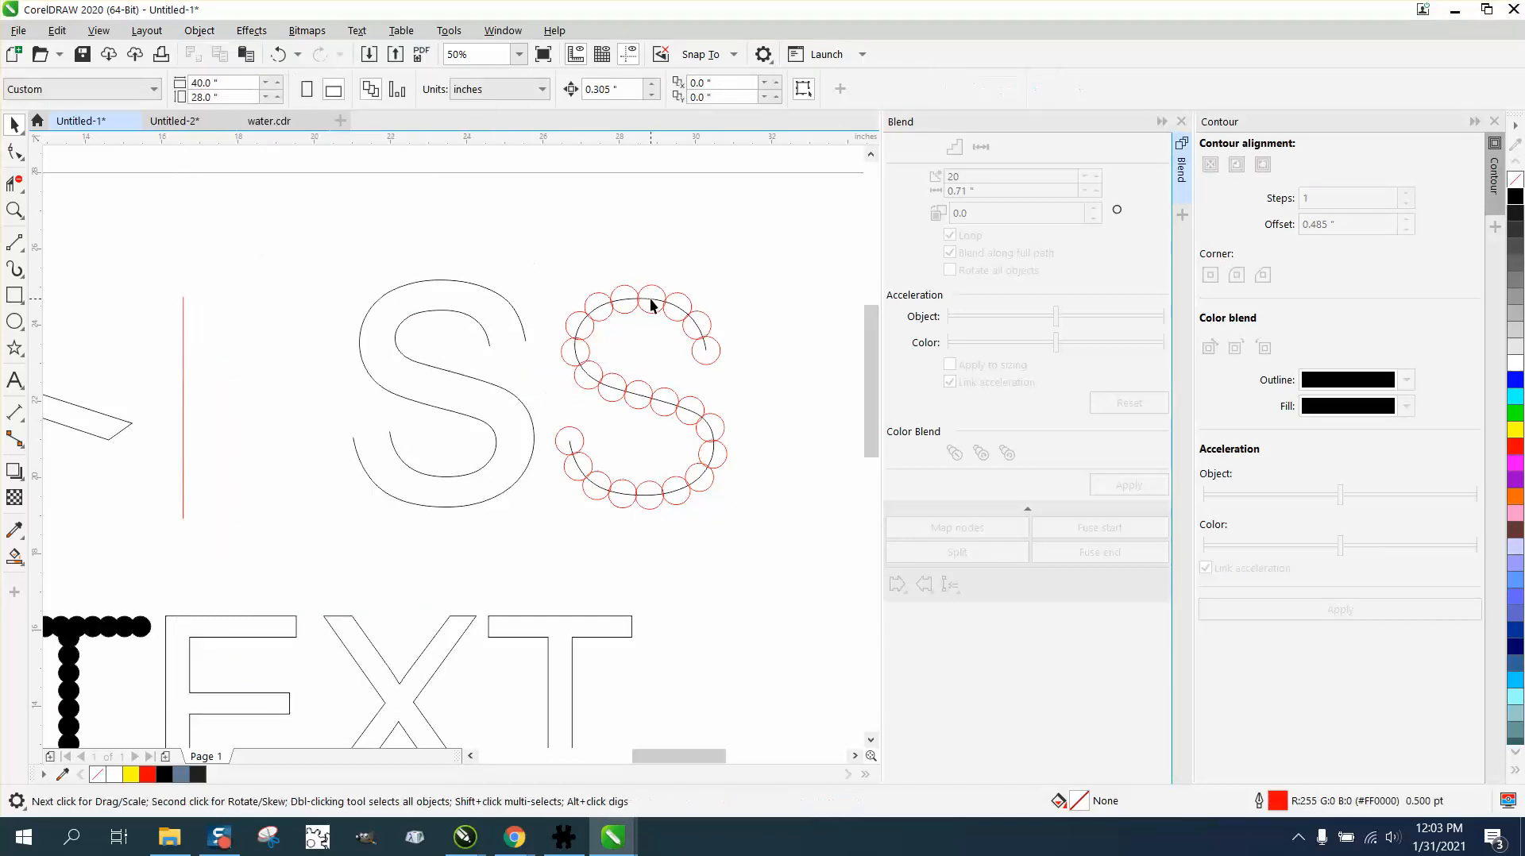
click(651, 307)
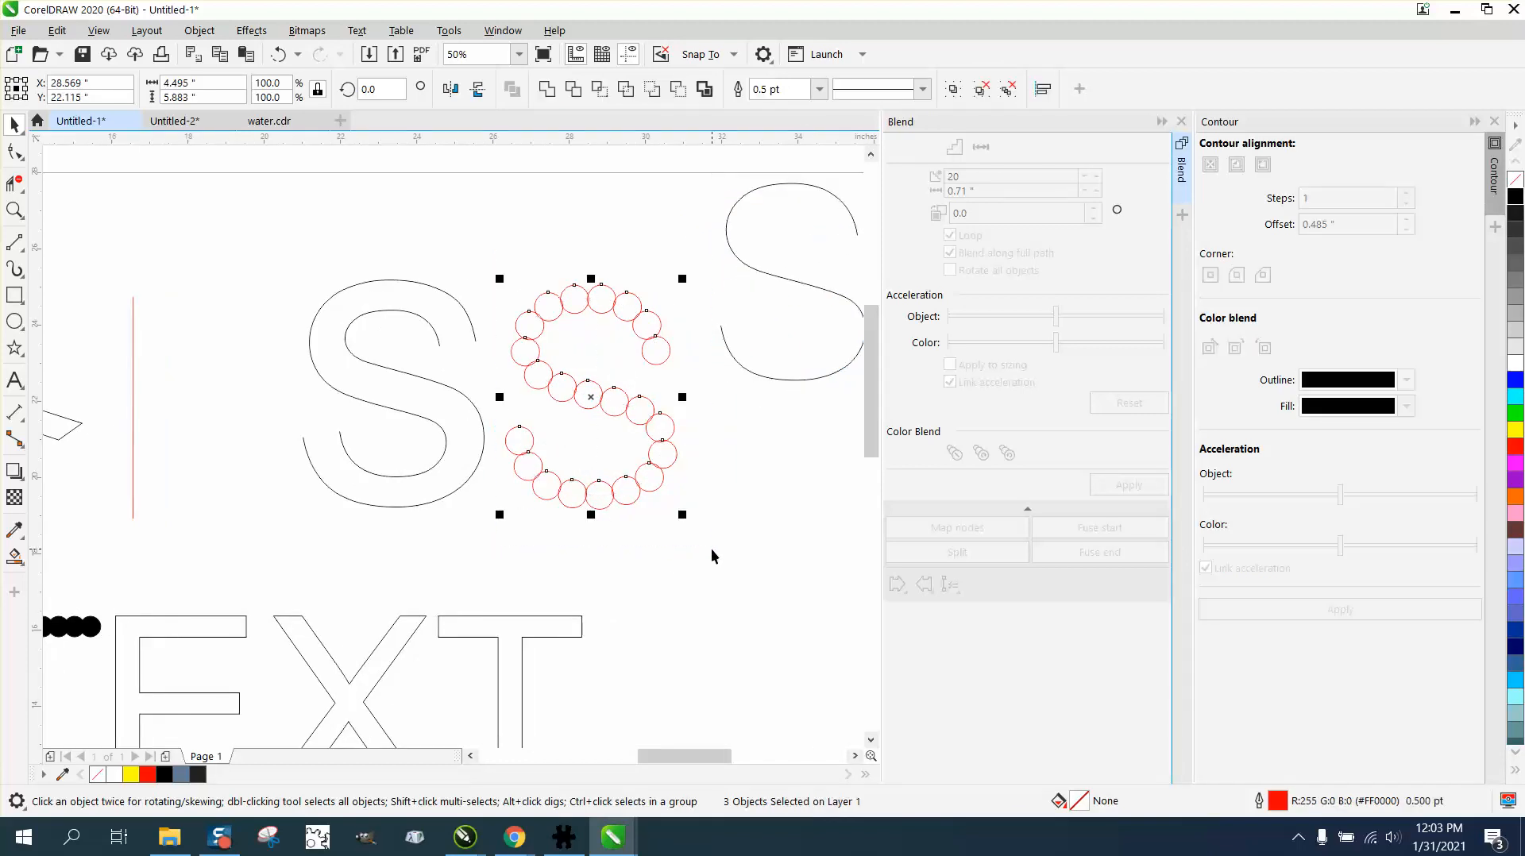
Drag the red-circle S inside the outlined S's stroke and adjust its end circle
drag(591, 396, 556, 395)
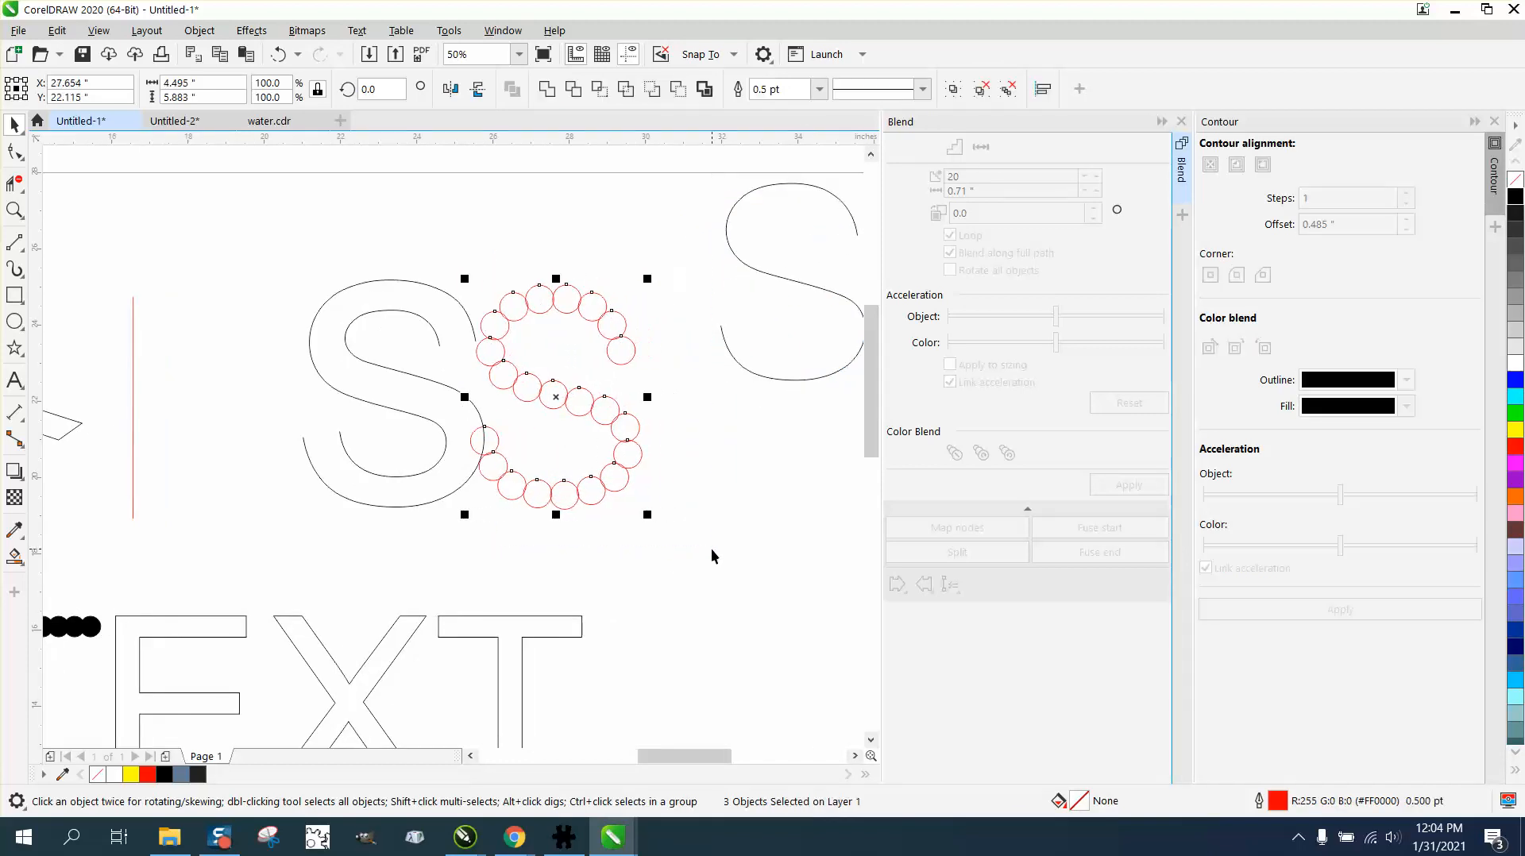
drag(554, 398, 392, 397)
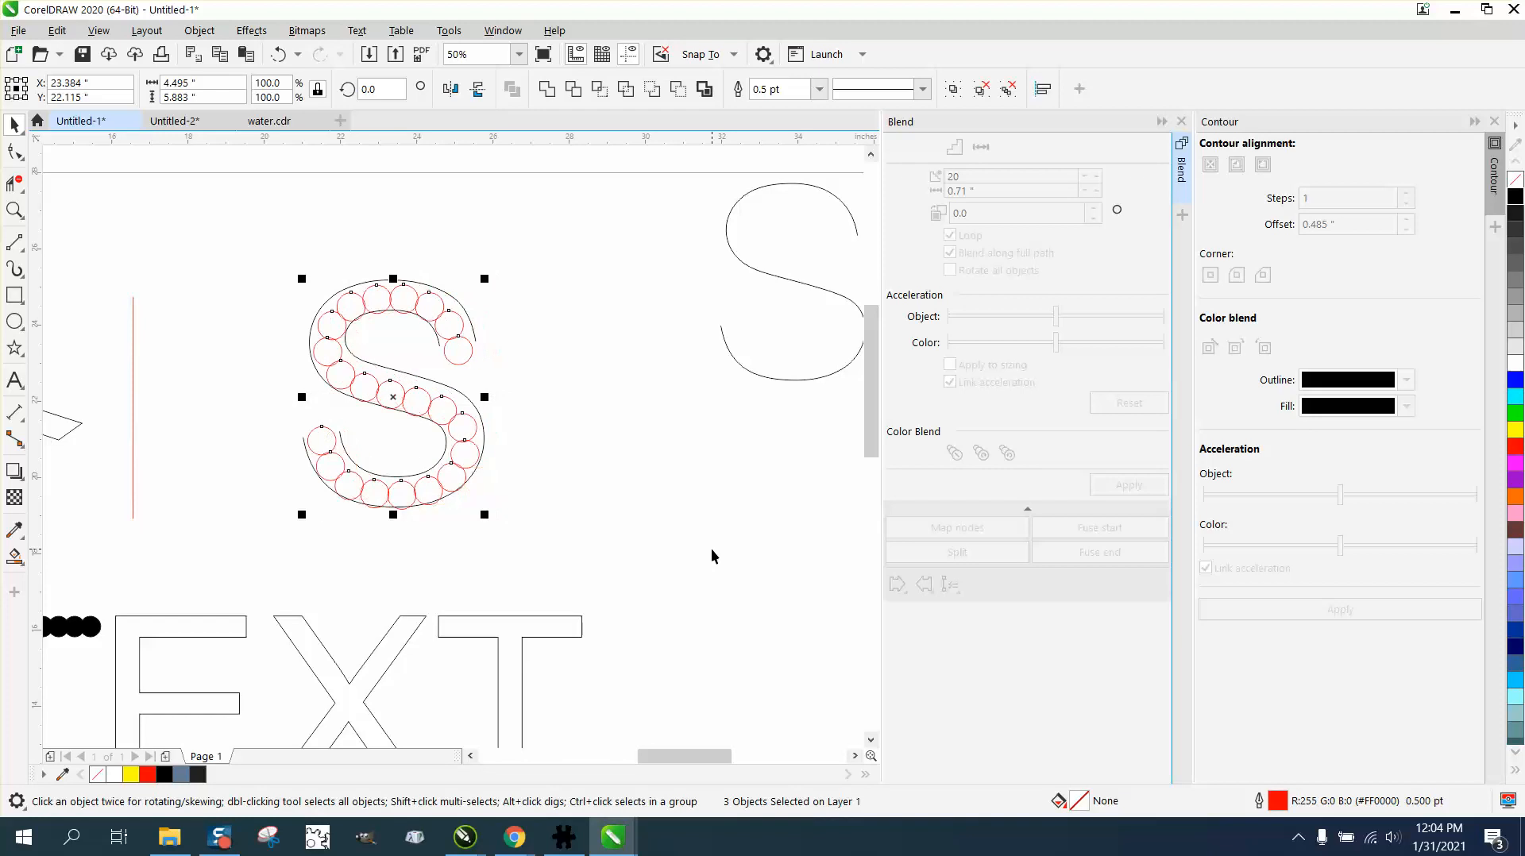
mouse_move(460, 416)
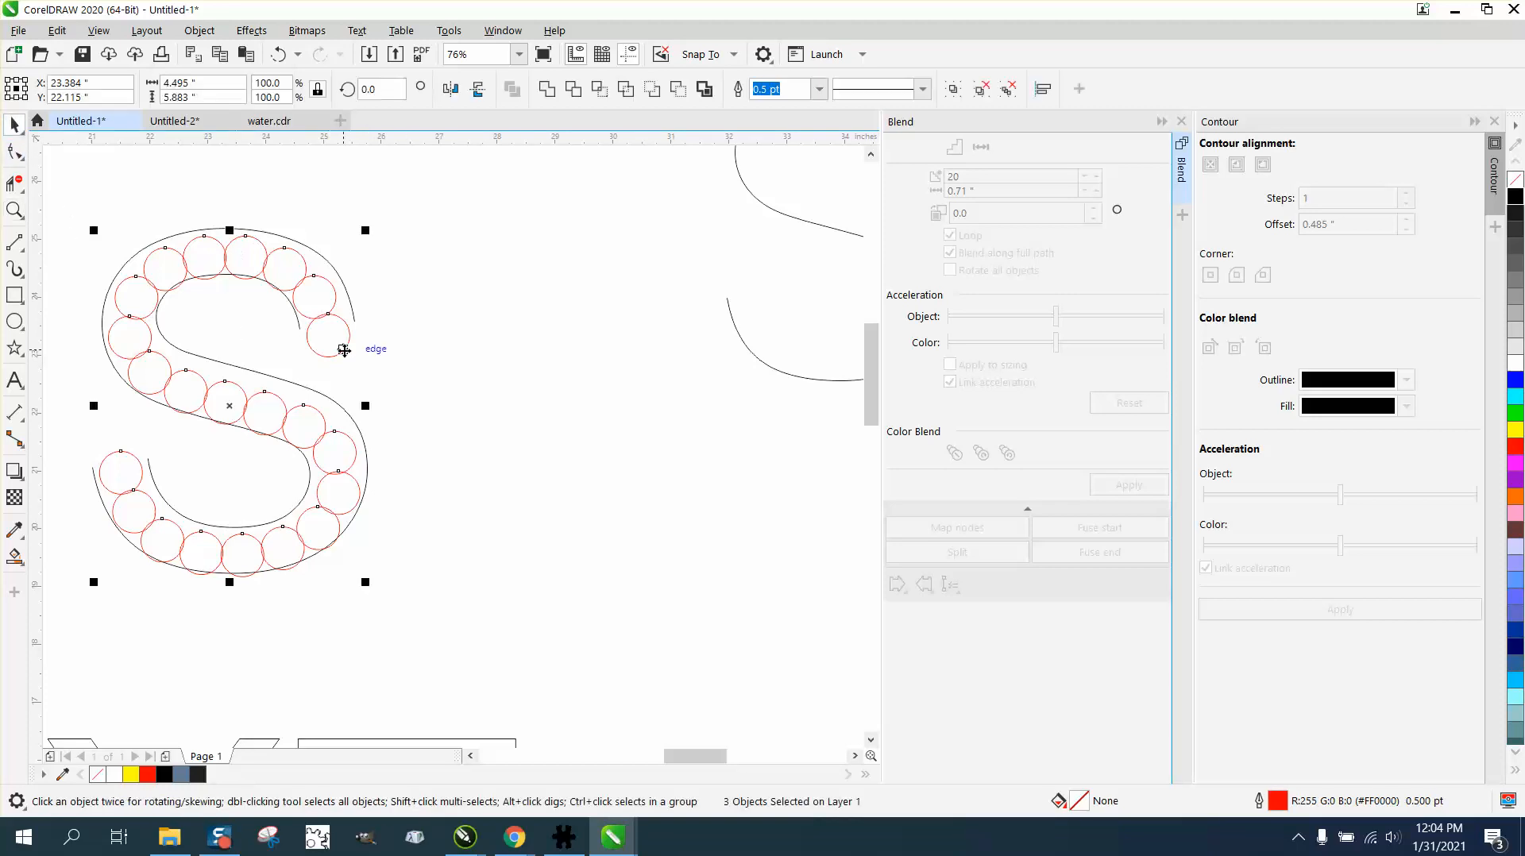
click(327, 335)
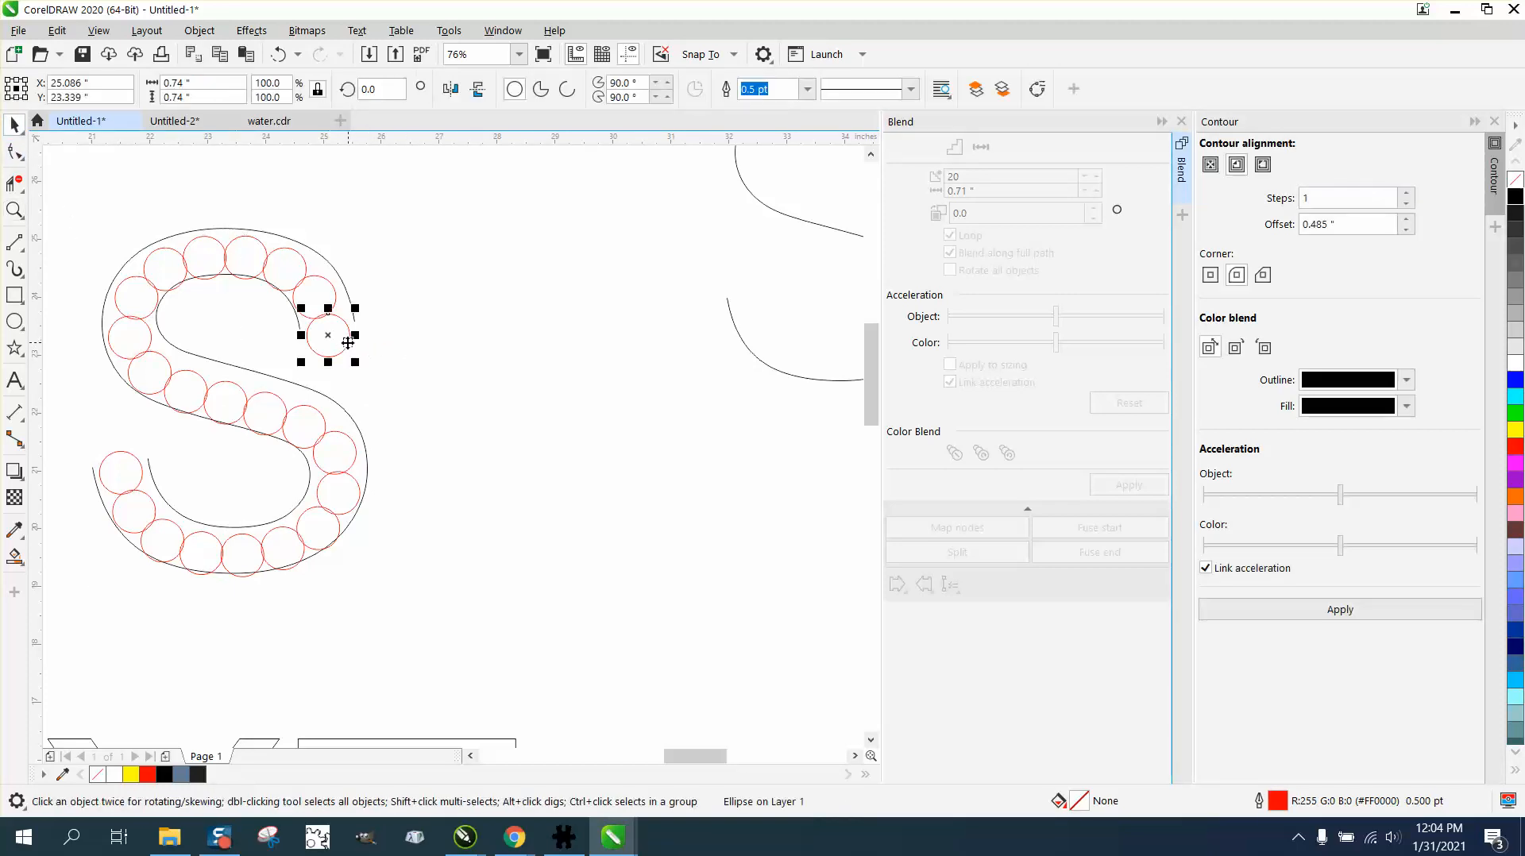
click(505, 382)
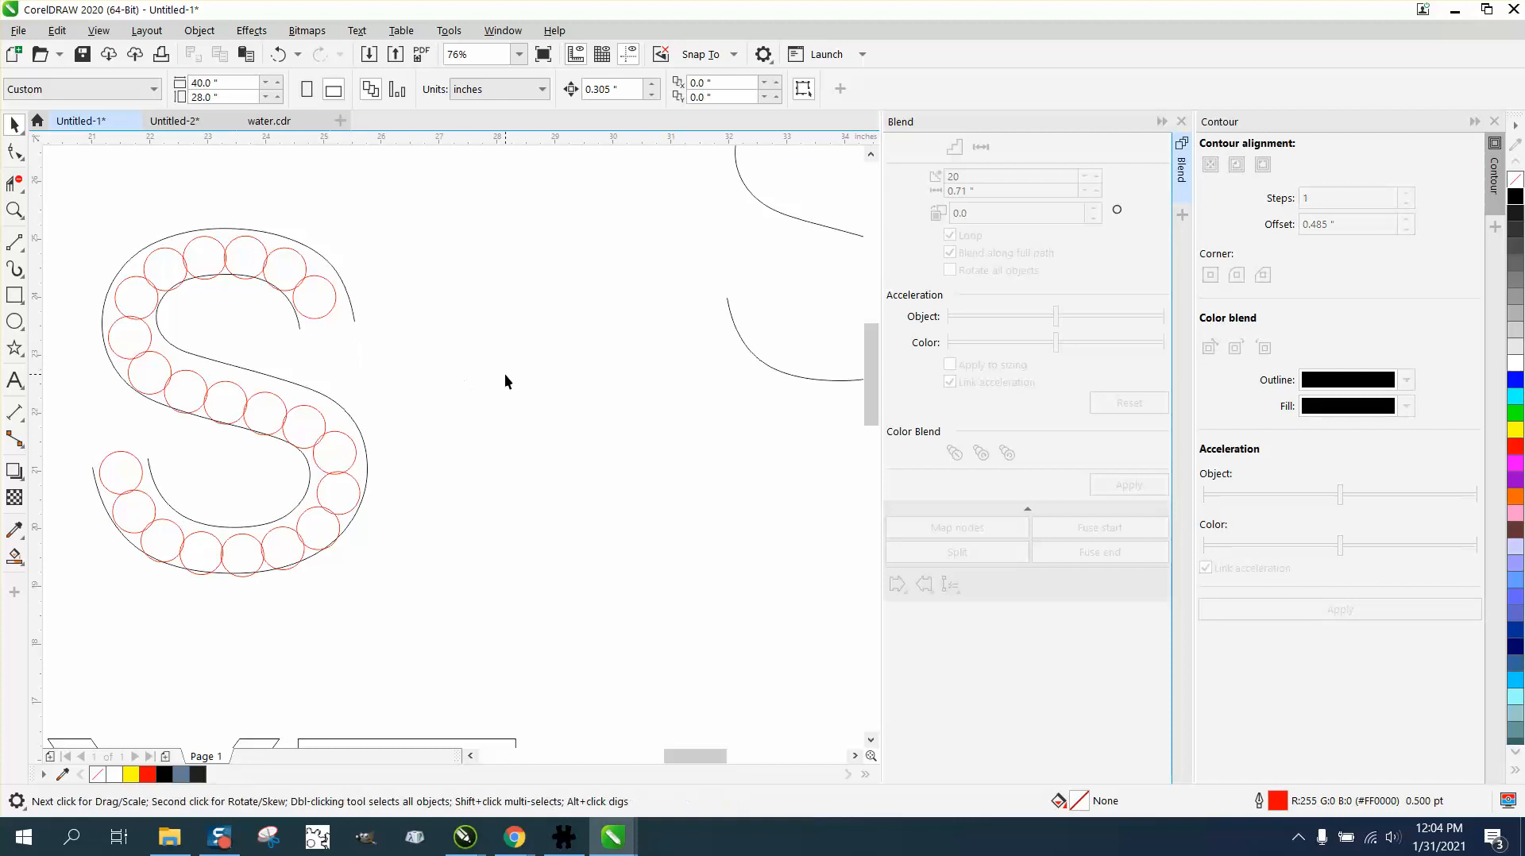